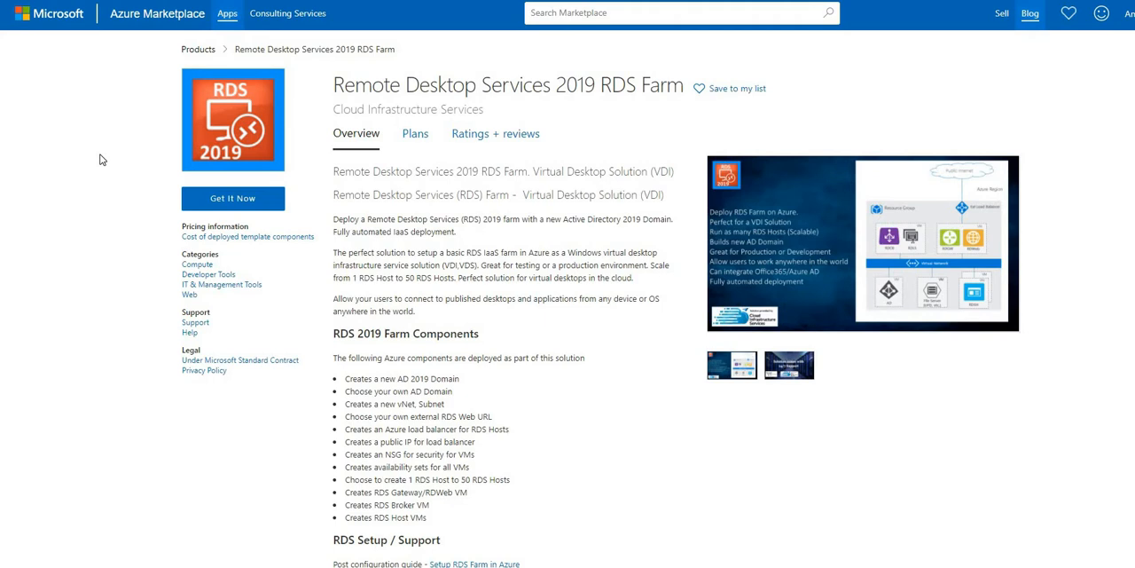
pyautogui.moveTo(483, 431)
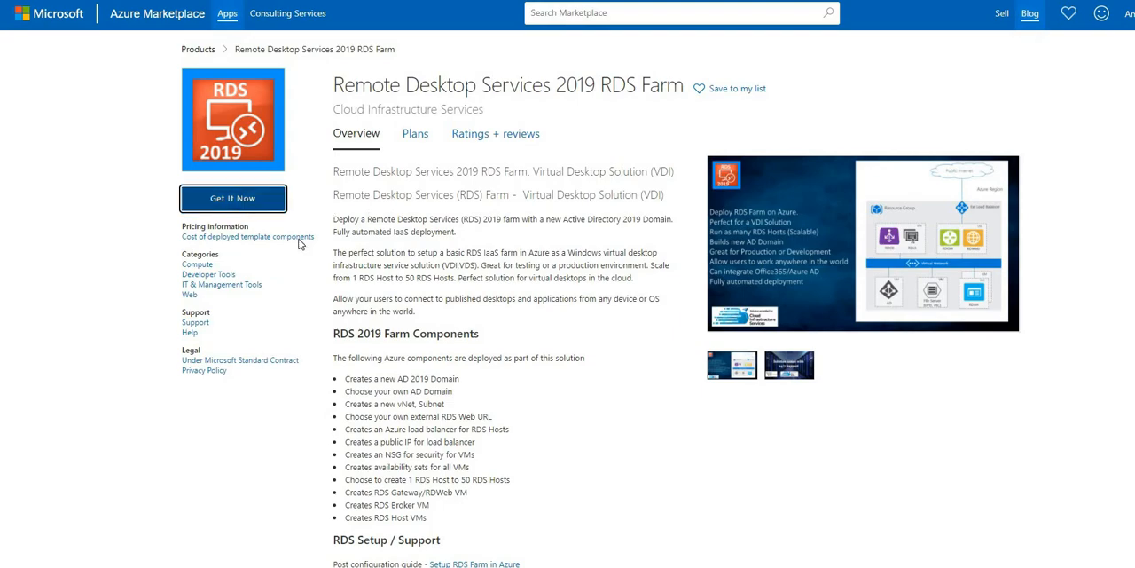
# - Get the Remote Desktop Services 2019 RDS Farm offer and start its Create wizard
pyautogui.click(232, 198)
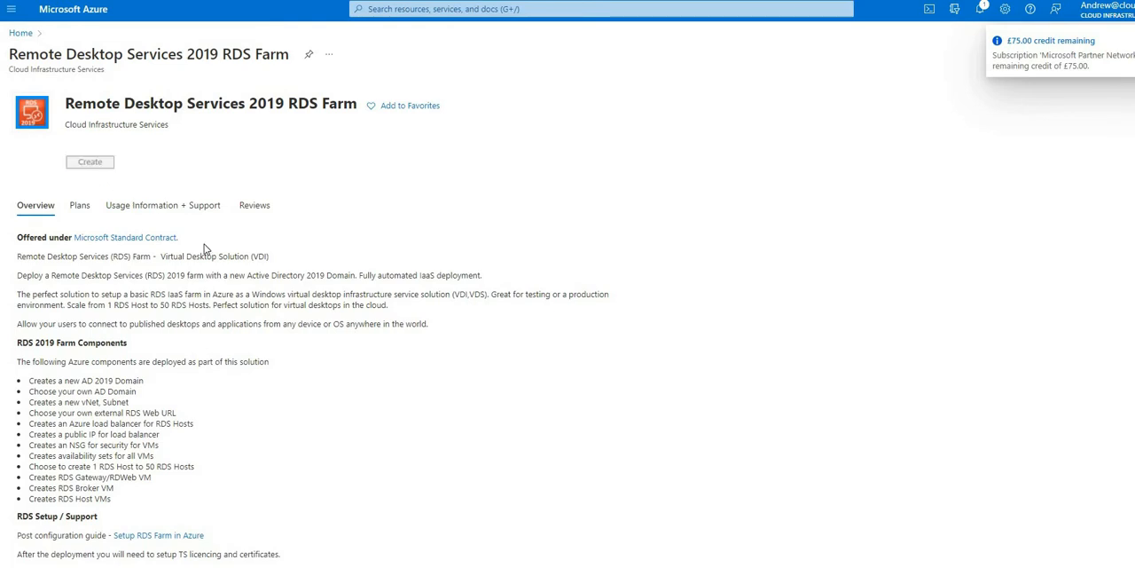
pyautogui.moveTo(376, 349)
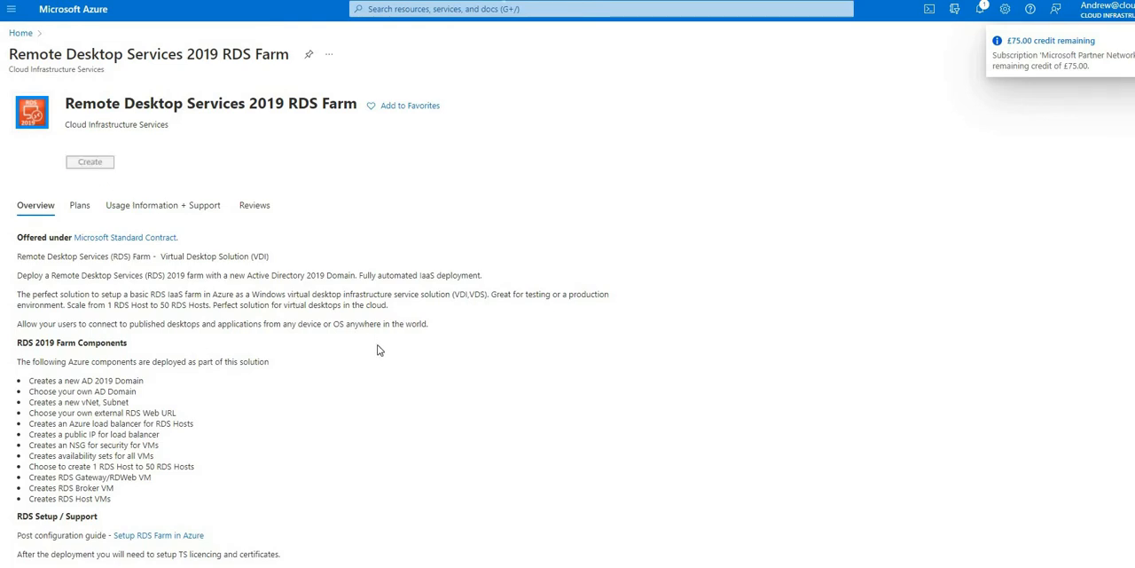
pyautogui.click(88, 162)
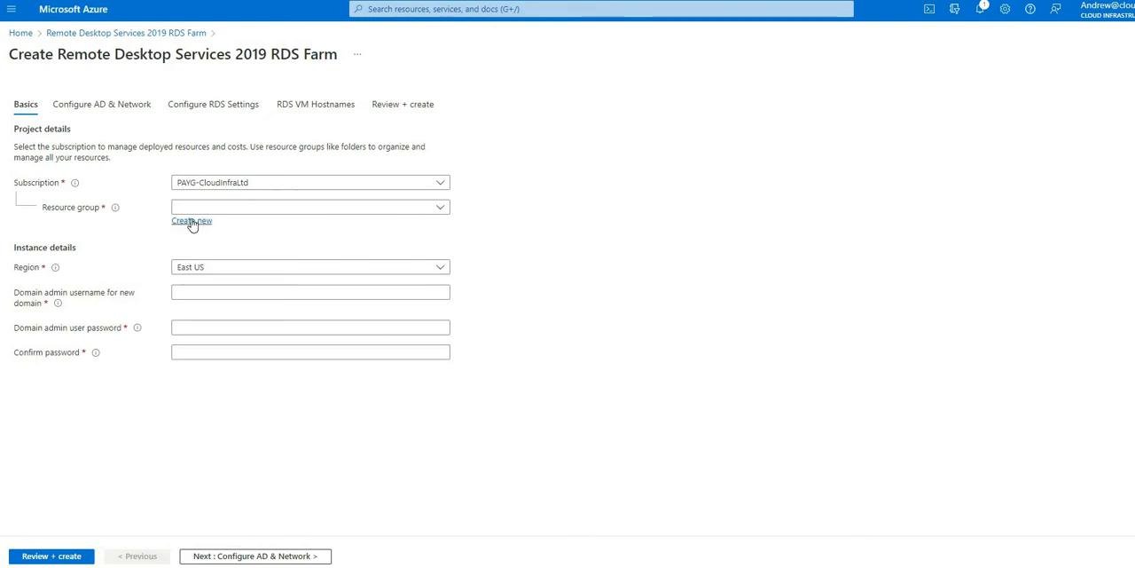
# - Create a new resource group named AzureRDS for the farm
pyautogui.click(192, 220)
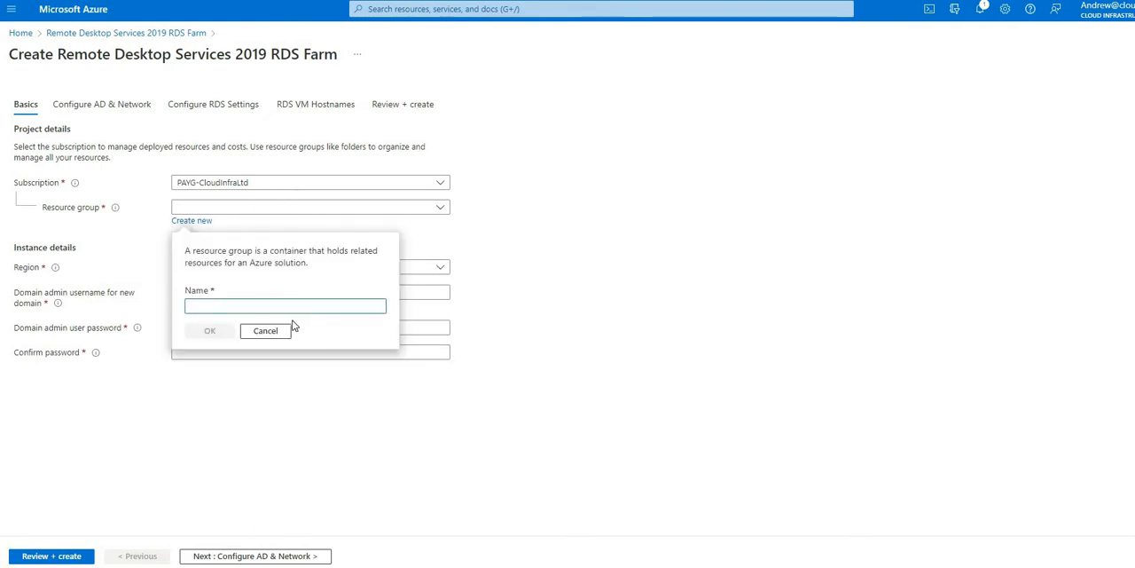
pyautogui.write('A')
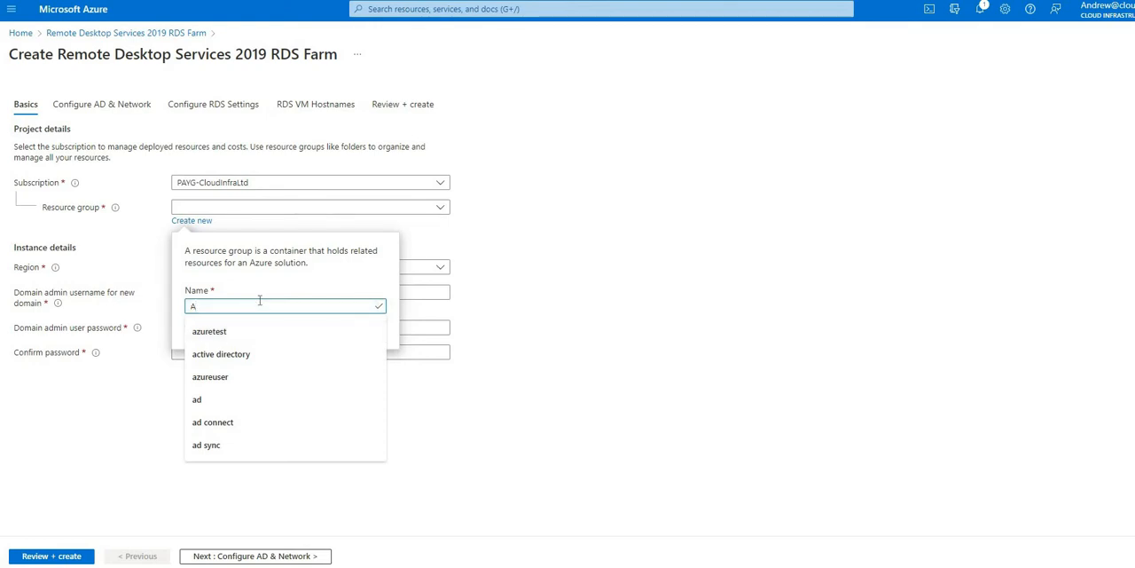
pyautogui.write('AzureRDS')
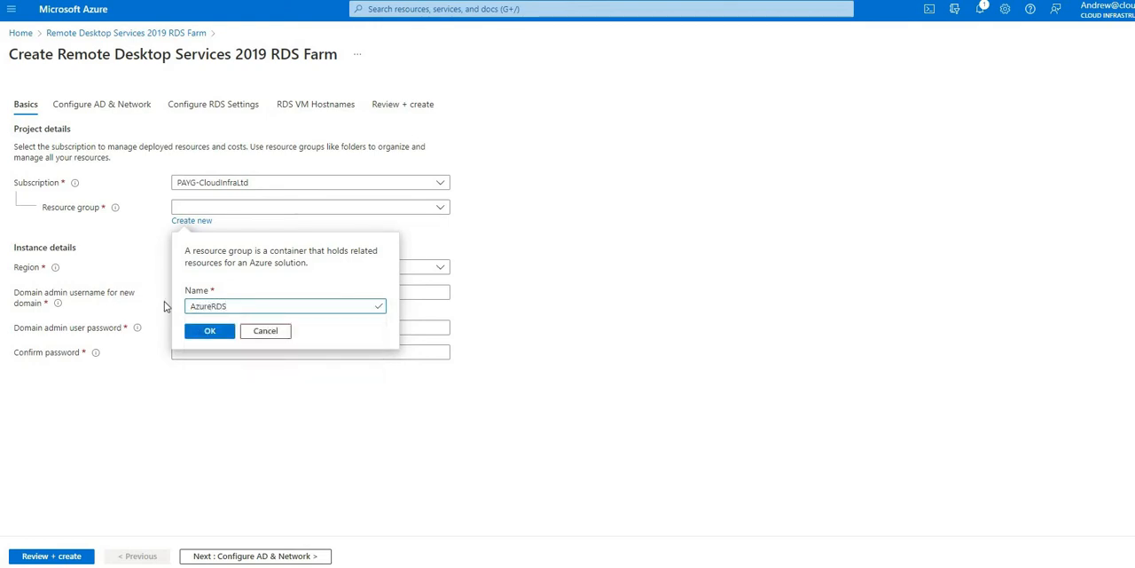
pyautogui.click(210, 330)
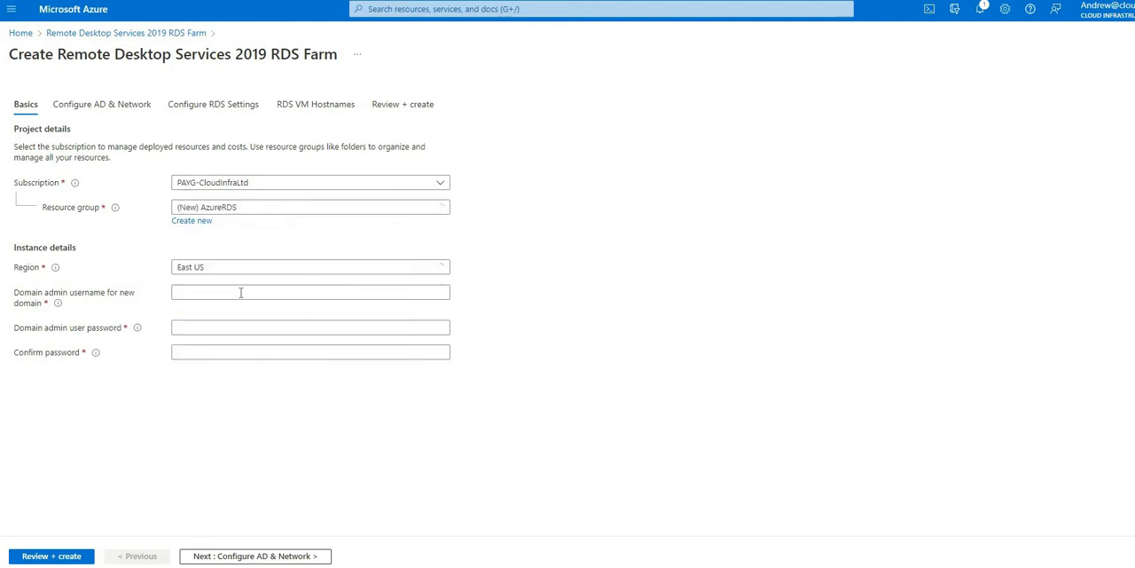
pyautogui.moveTo(31, 301)
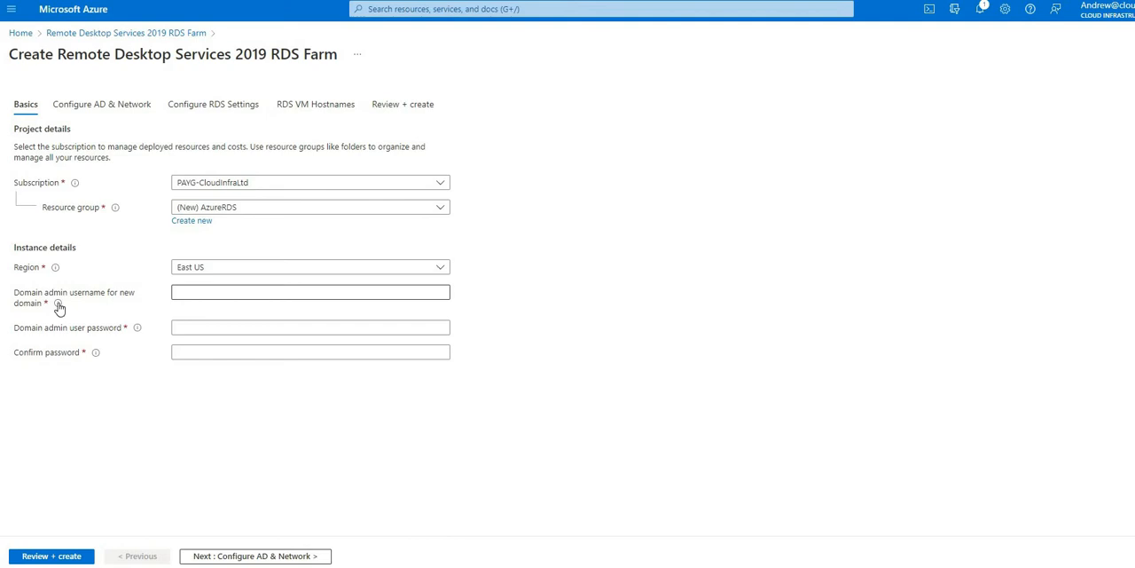
pyautogui.moveTo(57, 306)
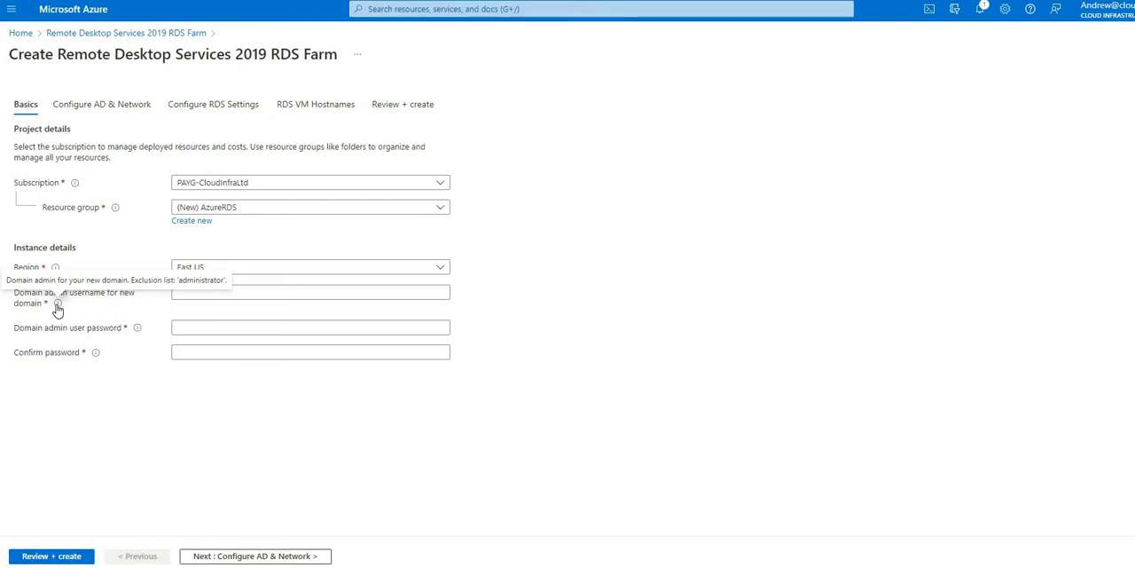
# - Set the domain admin username to rdsadmin and enter its password
pyautogui.click(309, 291)
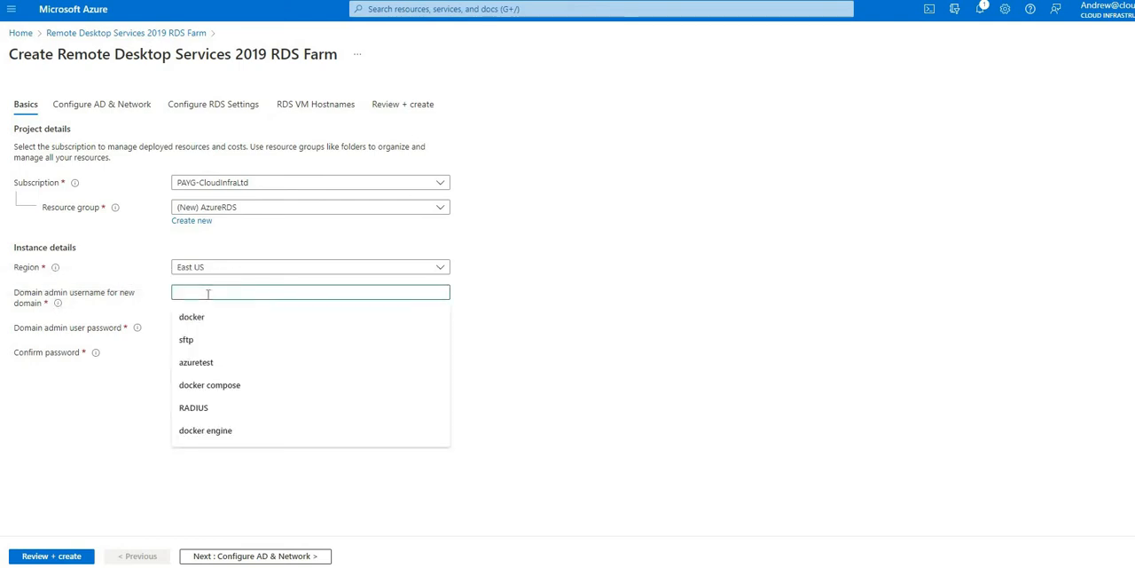
pyautogui.write('a')
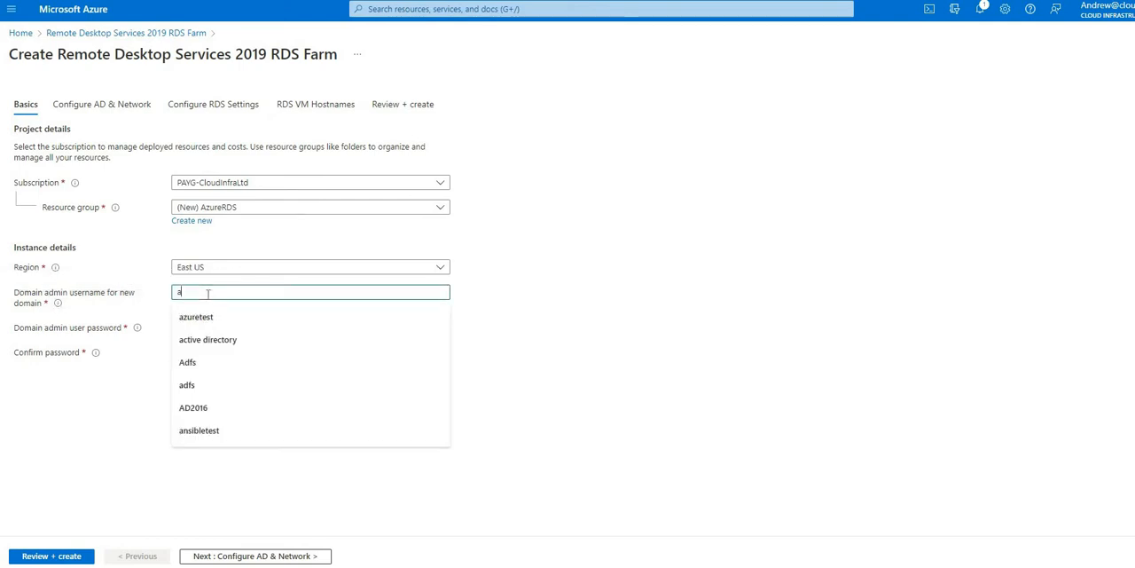
pyautogui.write('rdsadmin')
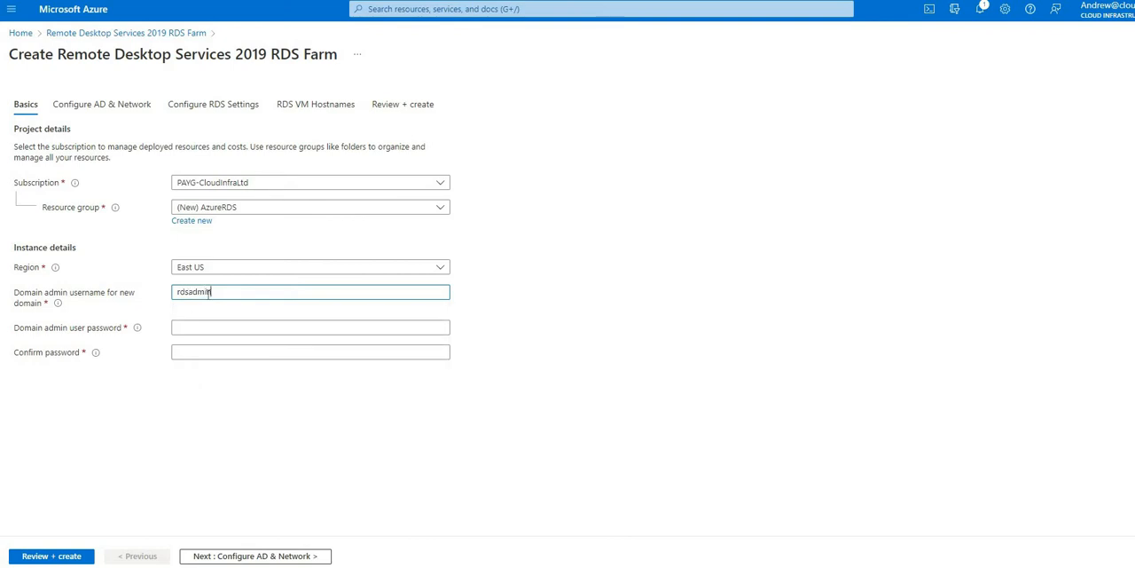
pyautogui.click(308, 326)
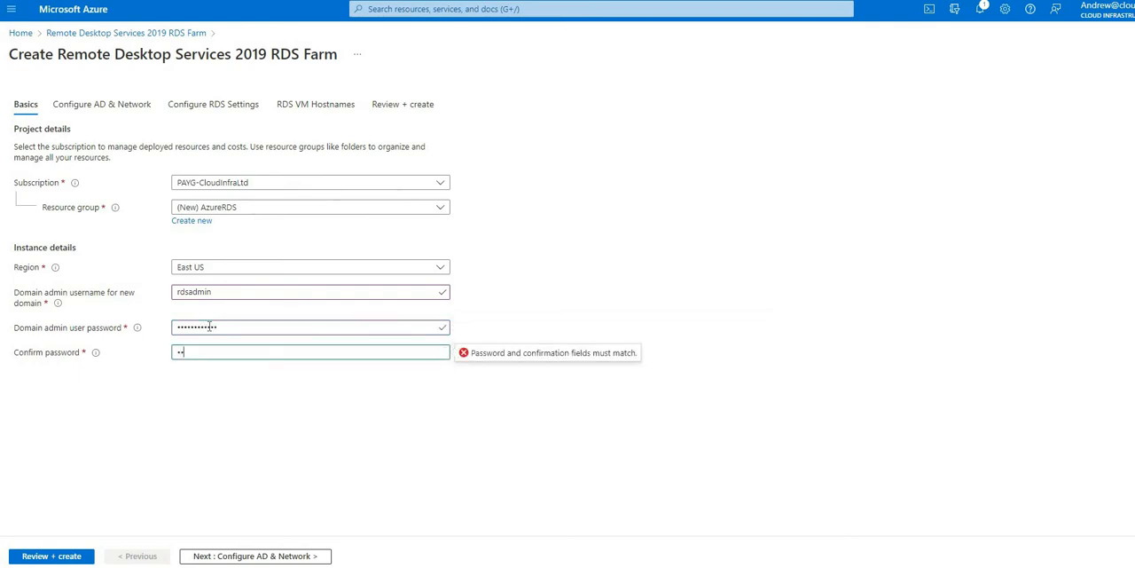
pyautogui.write('••••••••')
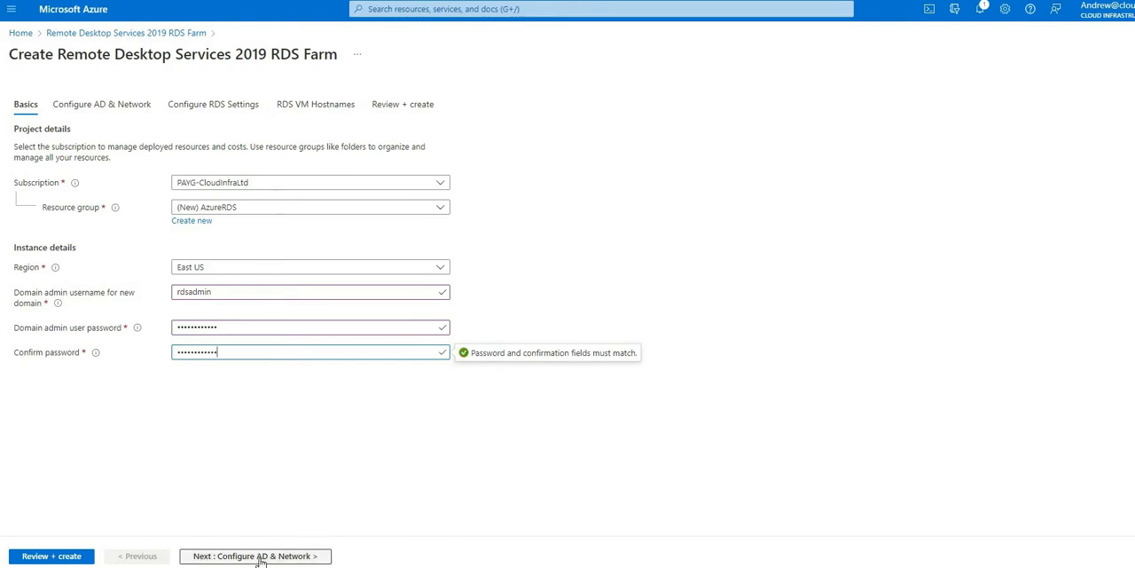
# - Move to Configure AD & Network and enter the gateway public DNS label 'azure'
pyautogui.click(255, 558)
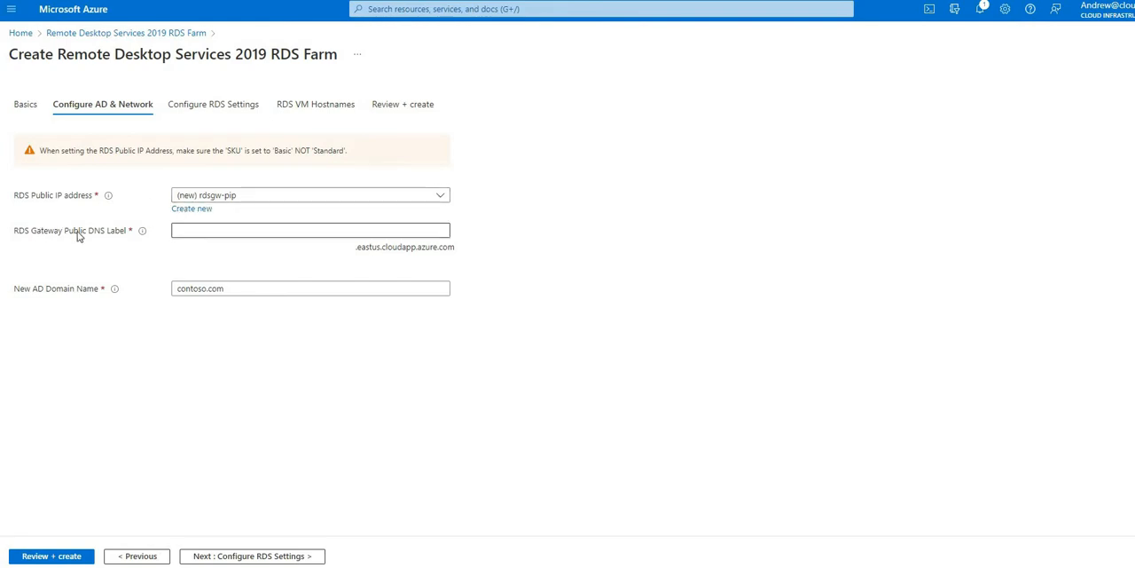
pyautogui.click(309, 230)
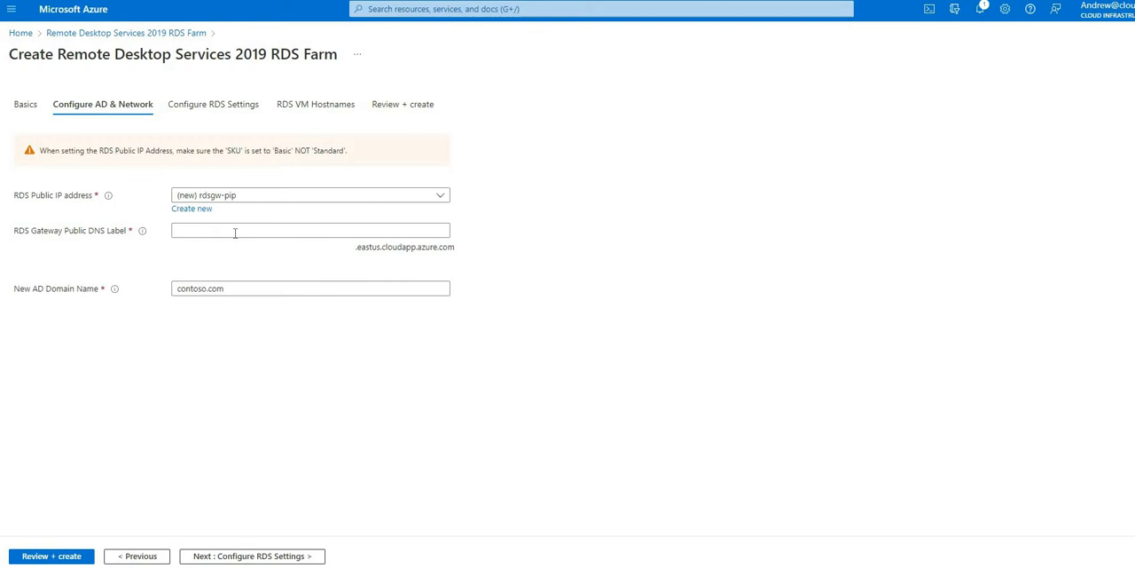
pyautogui.click(308, 230)
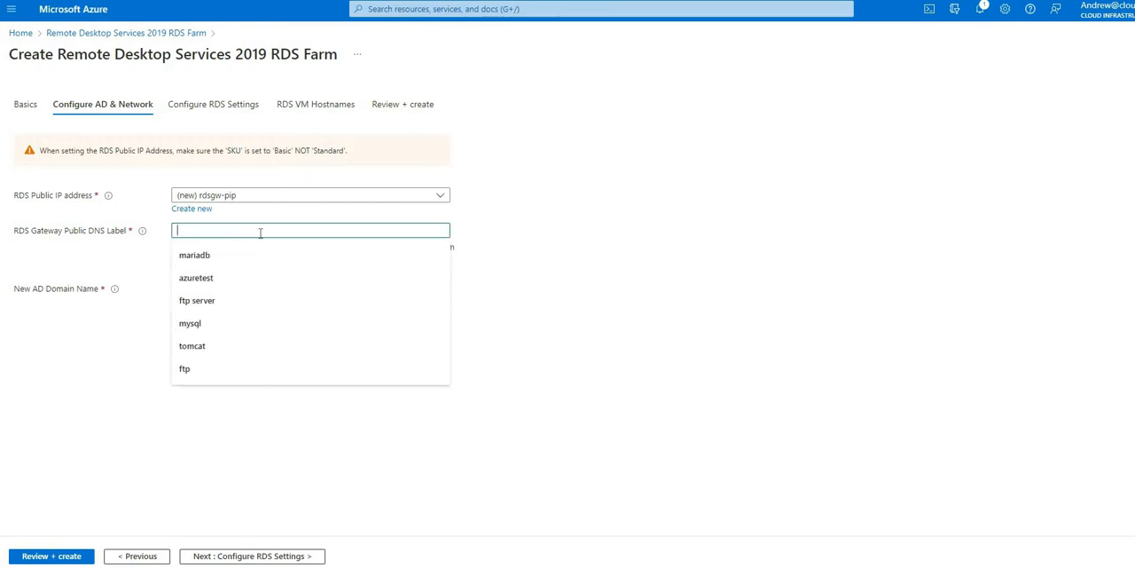
pyautogui.write('azuretestrds123')
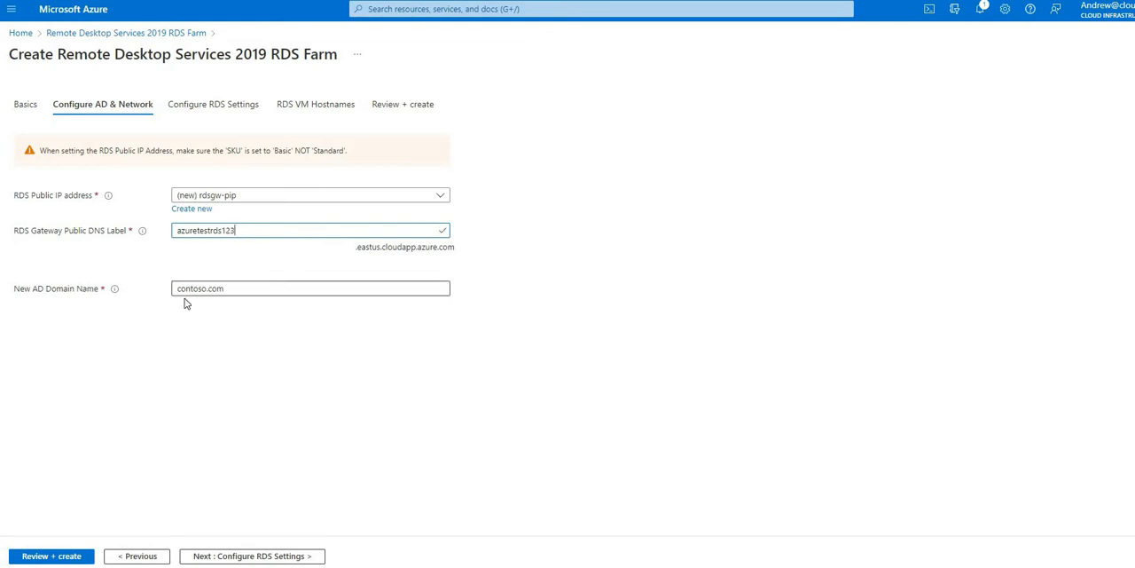
pyautogui.doubleClick(191, 287)
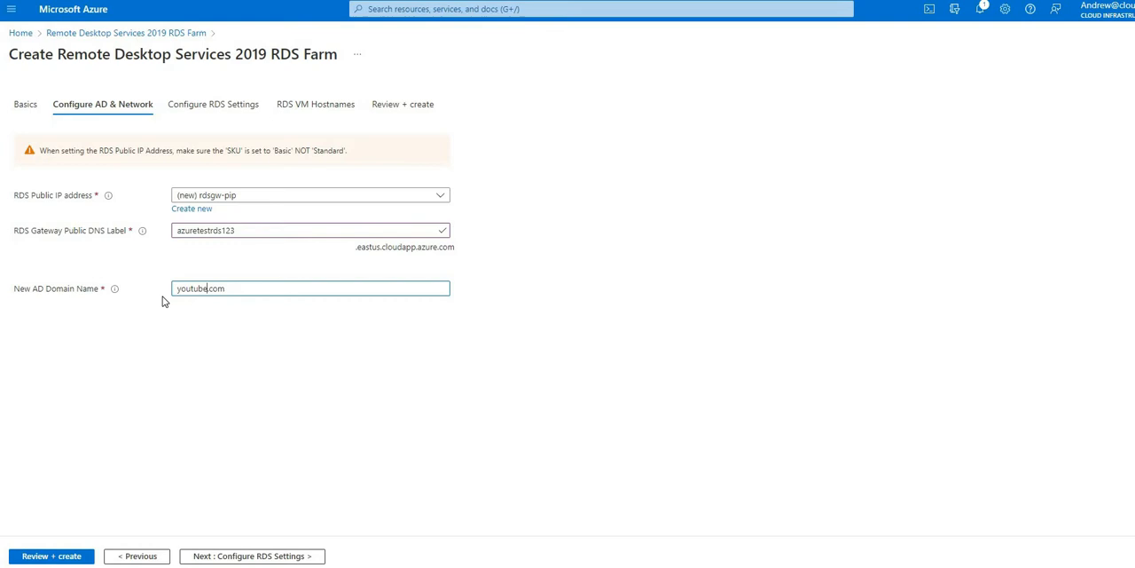
pyautogui.write('1')
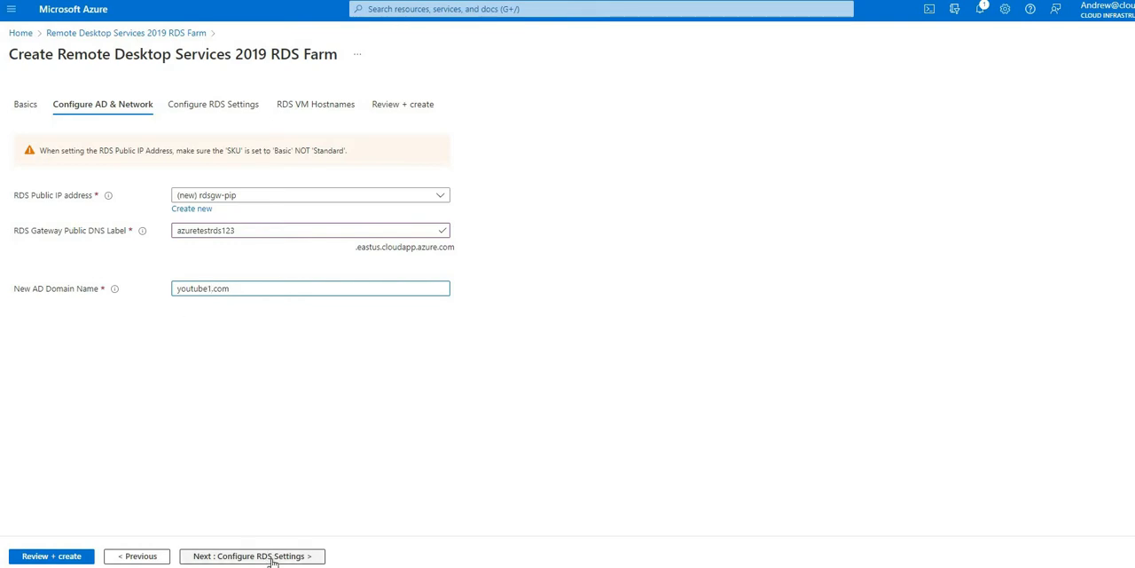
pyautogui.click(252, 556)
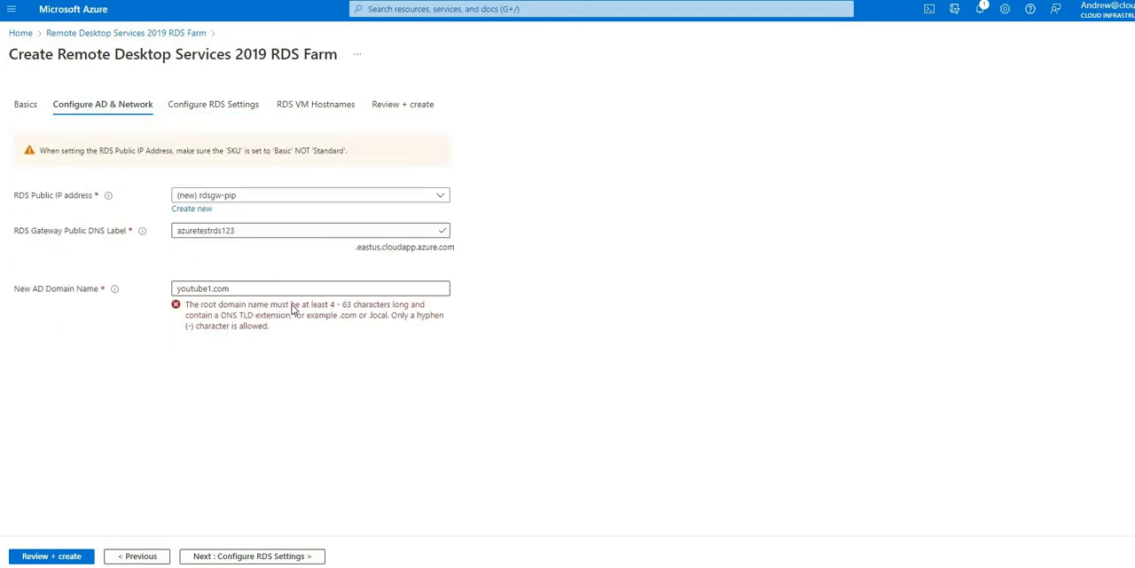
pyautogui.moveTo(232, 312)
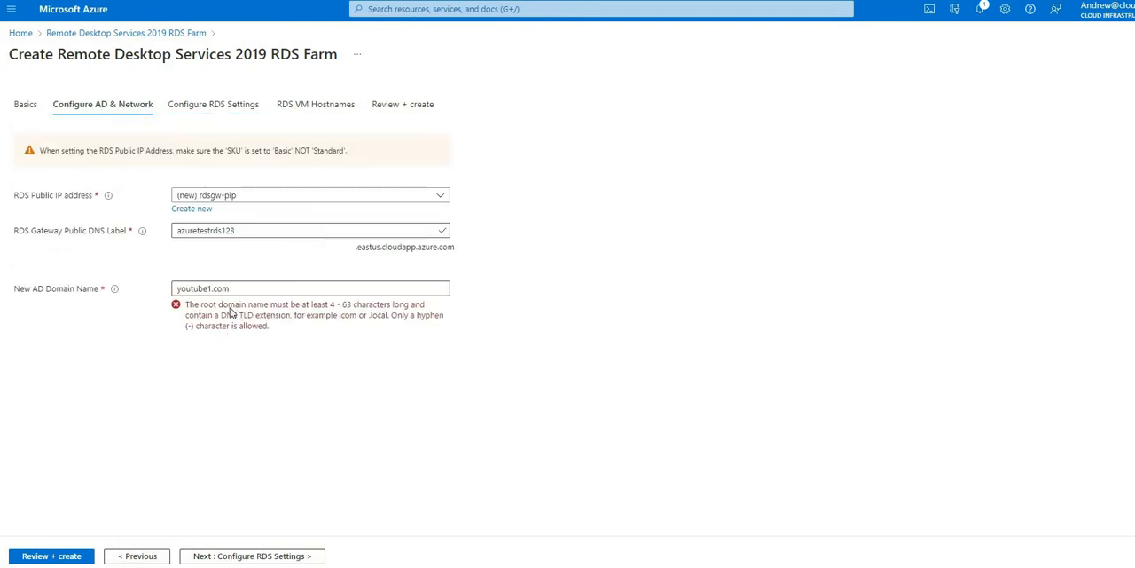
pyautogui.moveTo(256, 326)
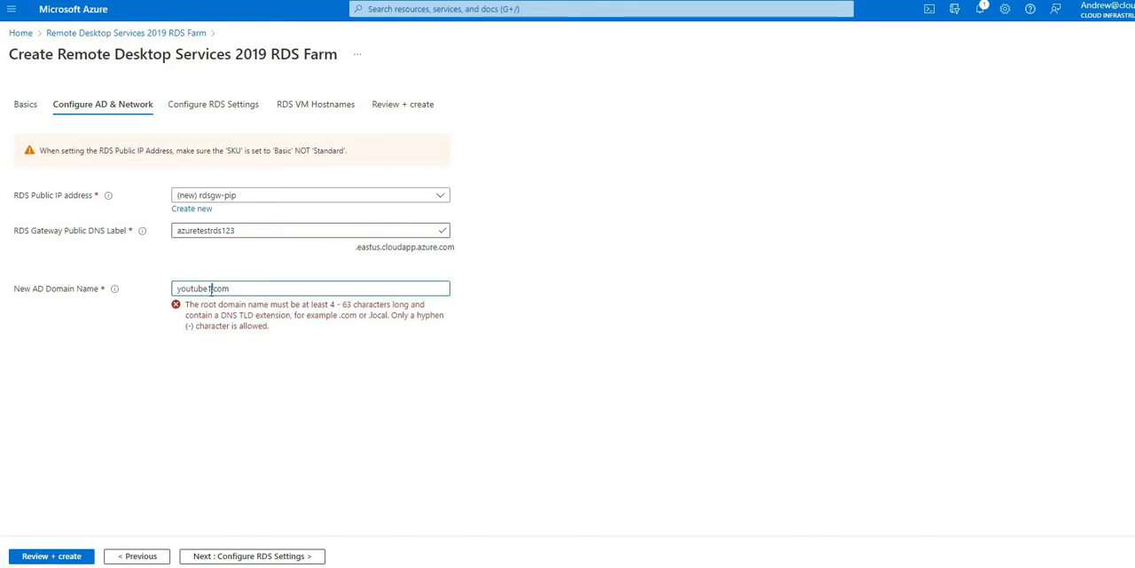
# - Set the new AD domain name to testdomain.com and continue to the RDS settings
pyautogui.write('test.com')
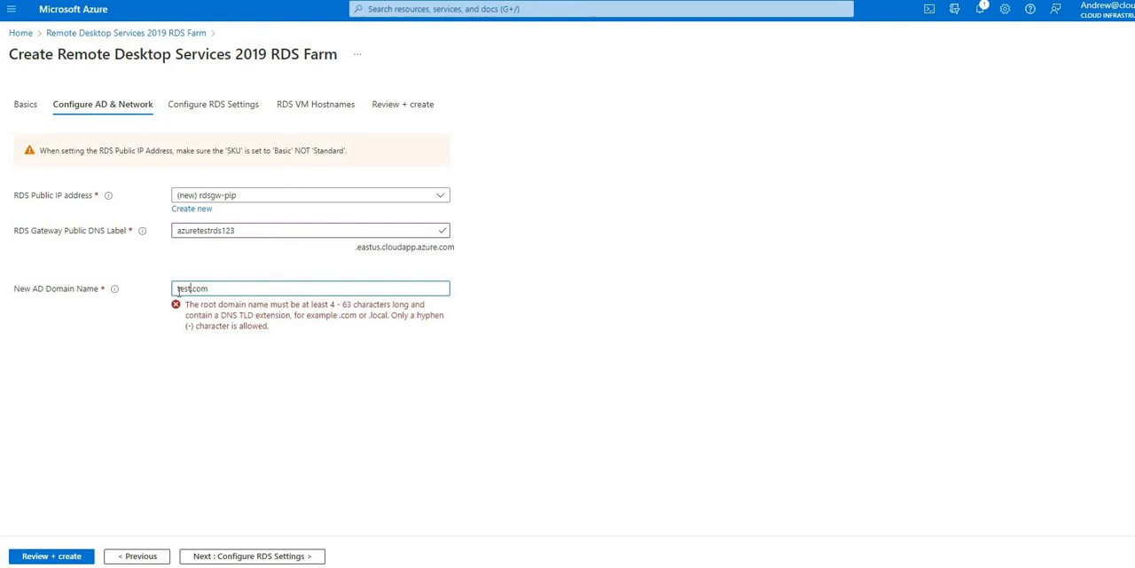
pyautogui.write('testdomain.com')
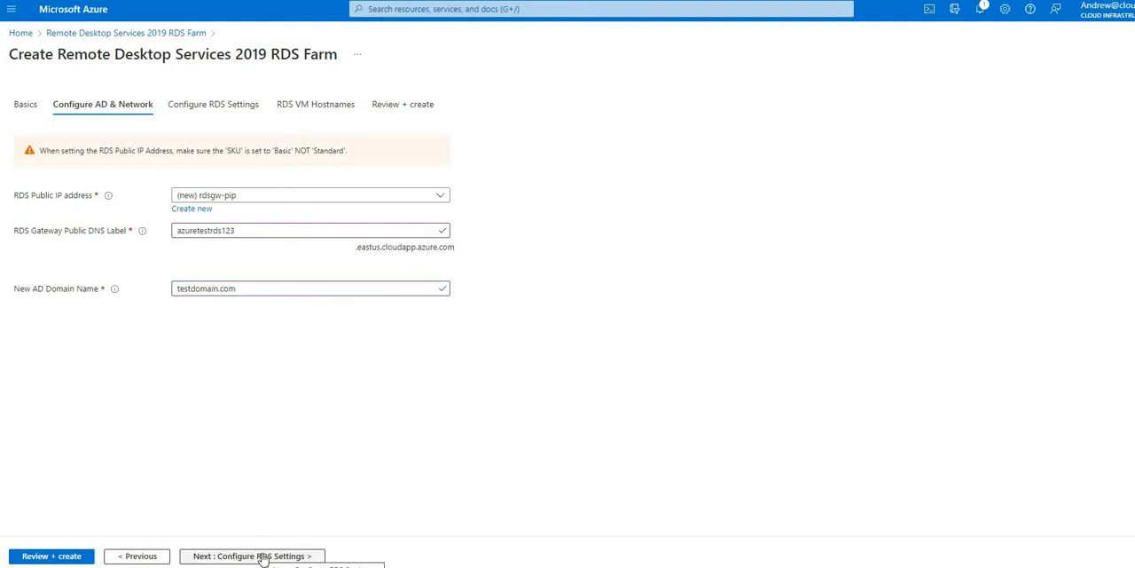
pyautogui.click(252, 557)
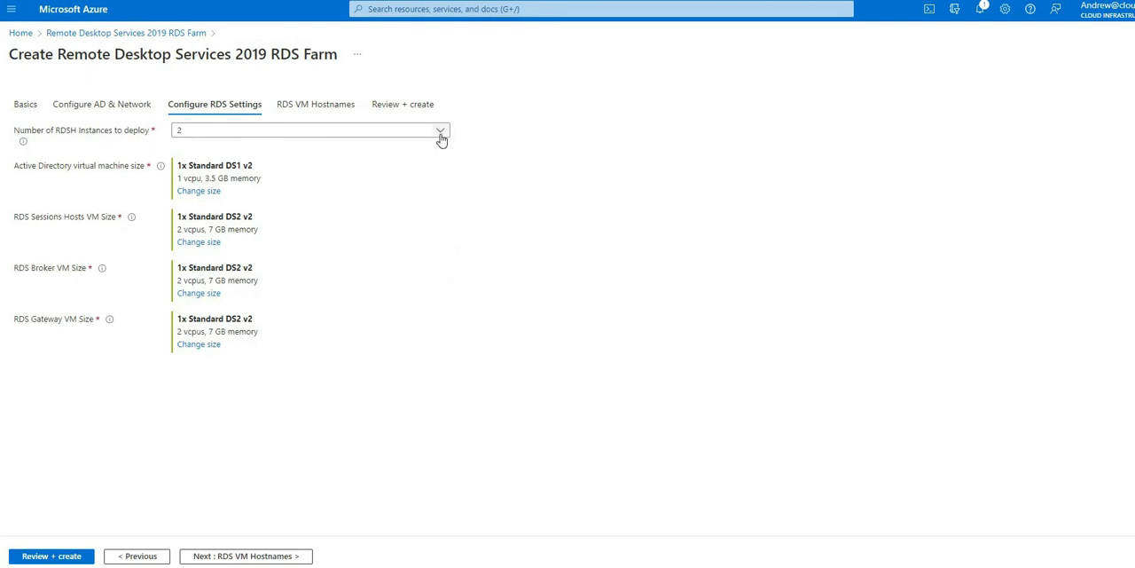
# - Keep 2 RDSH instances and set the farm virtual machines to Standard B2s
pyautogui.click(440, 130)
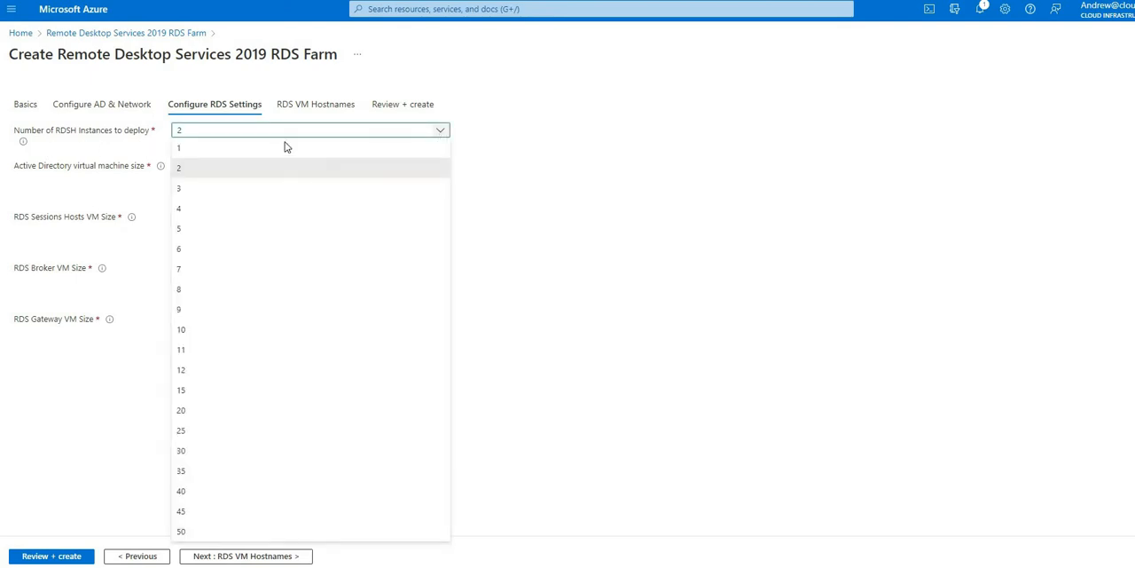
pyautogui.click(177, 166)
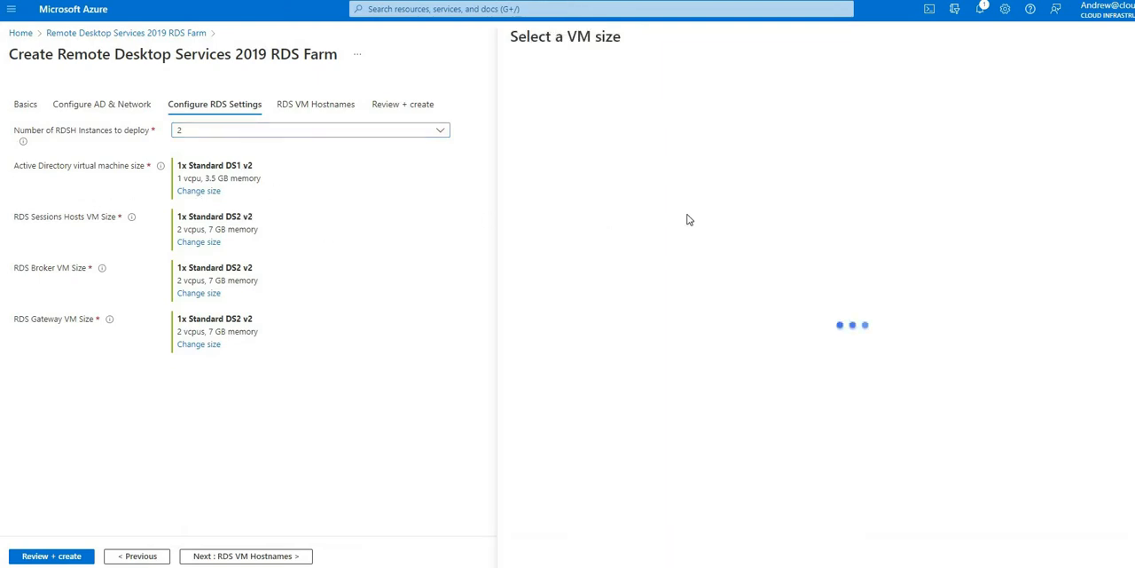
pyautogui.click(199, 191)
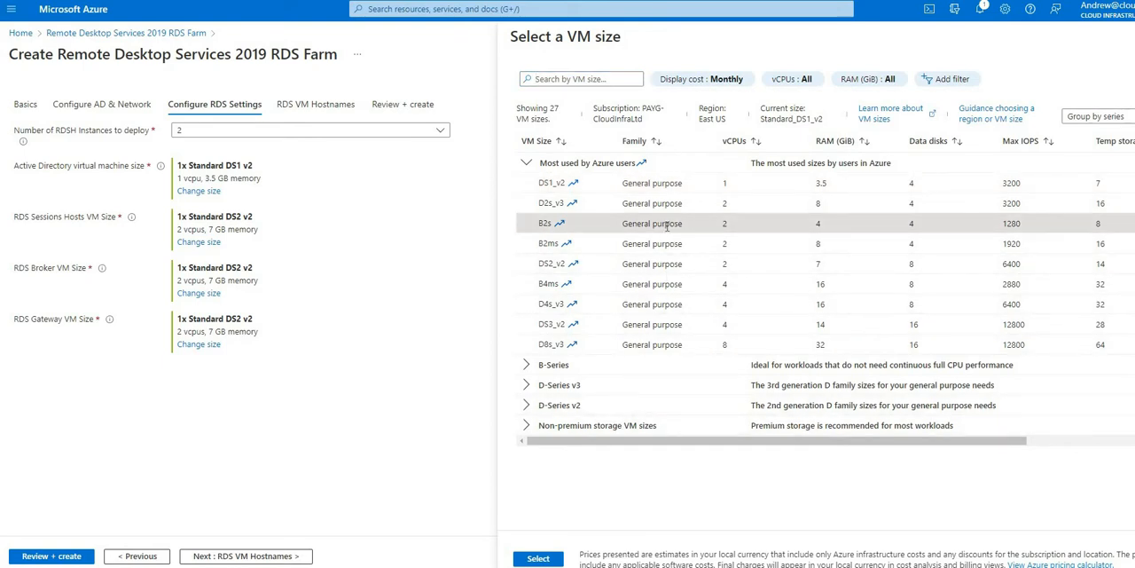
pyautogui.click(537, 558)
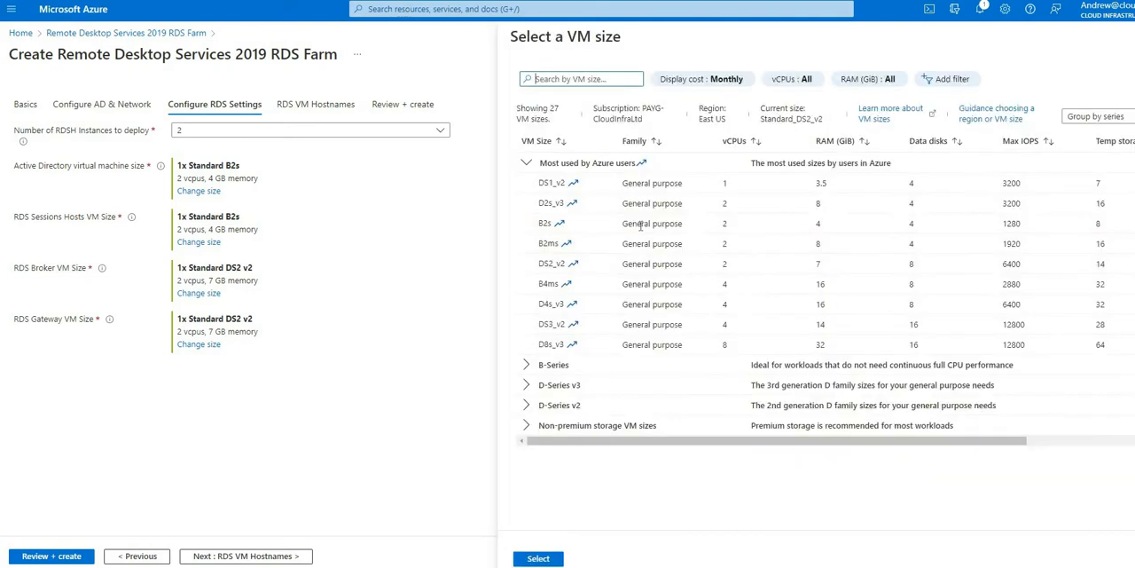
pyautogui.click(546, 223)
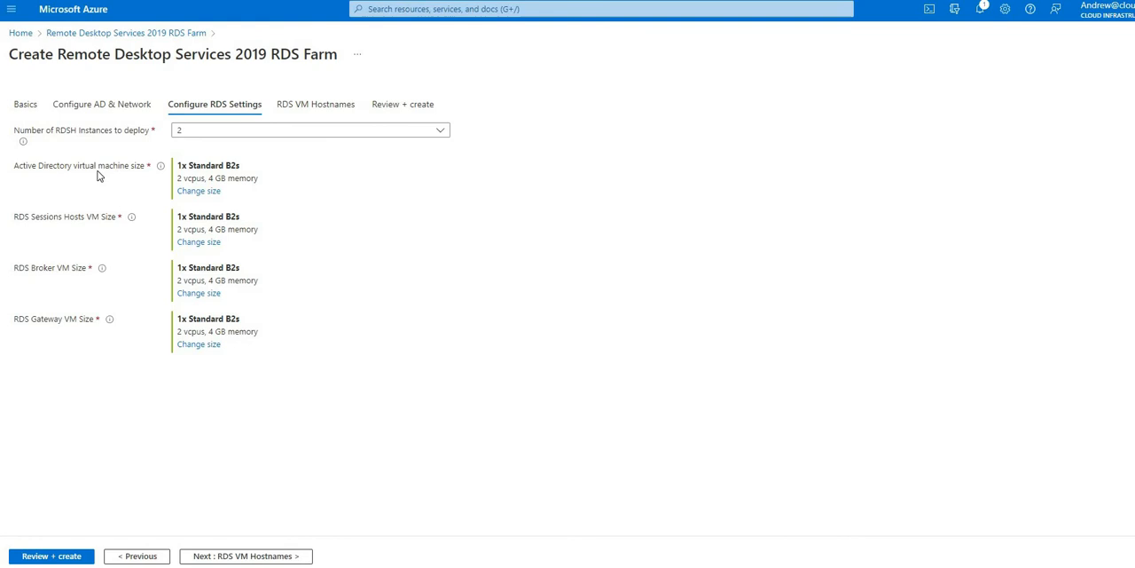
pyautogui.moveTo(57, 238)
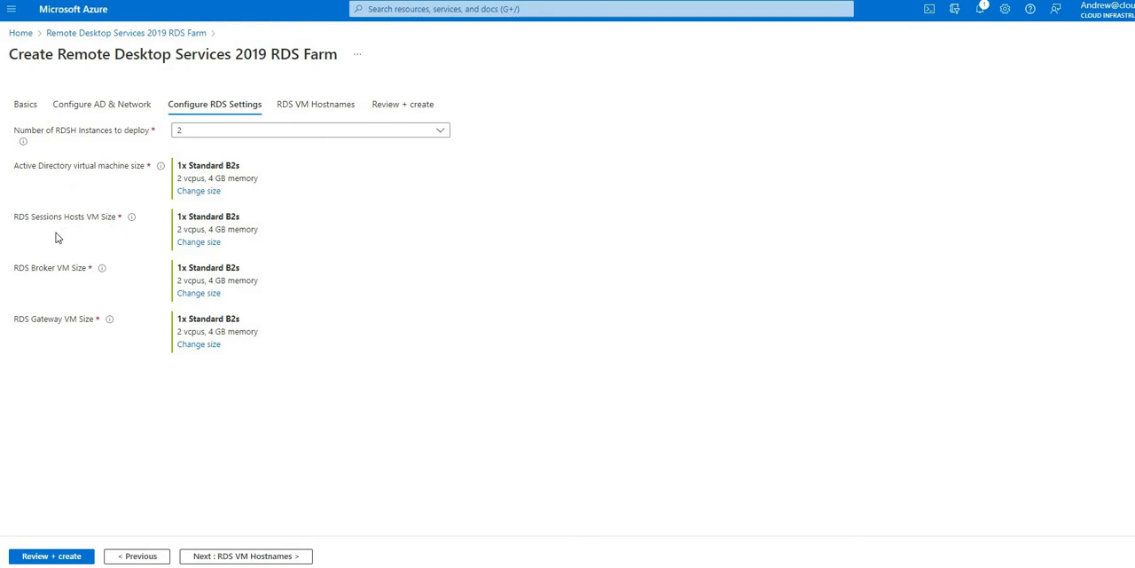
pyautogui.moveTo(153, 344)
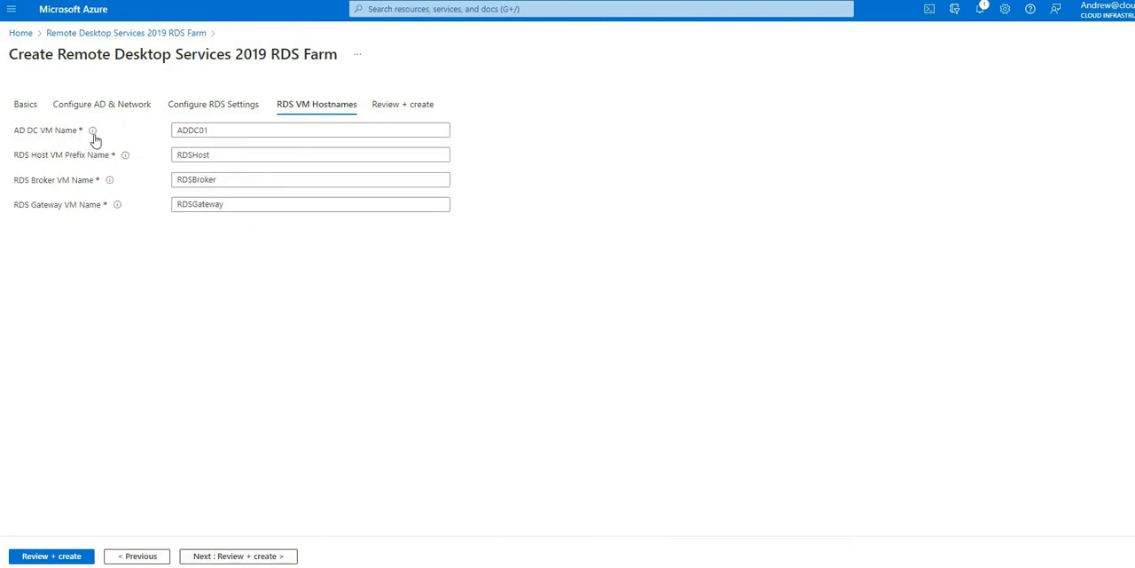
pyautogui.click(311, 130)
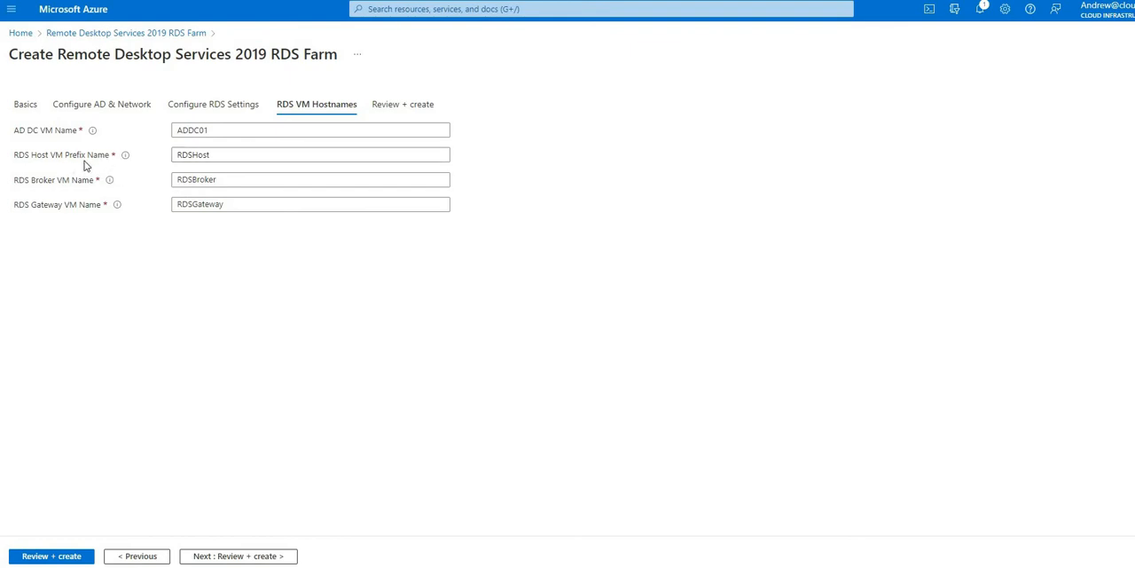
pyautogui.moveTo(121, 457)
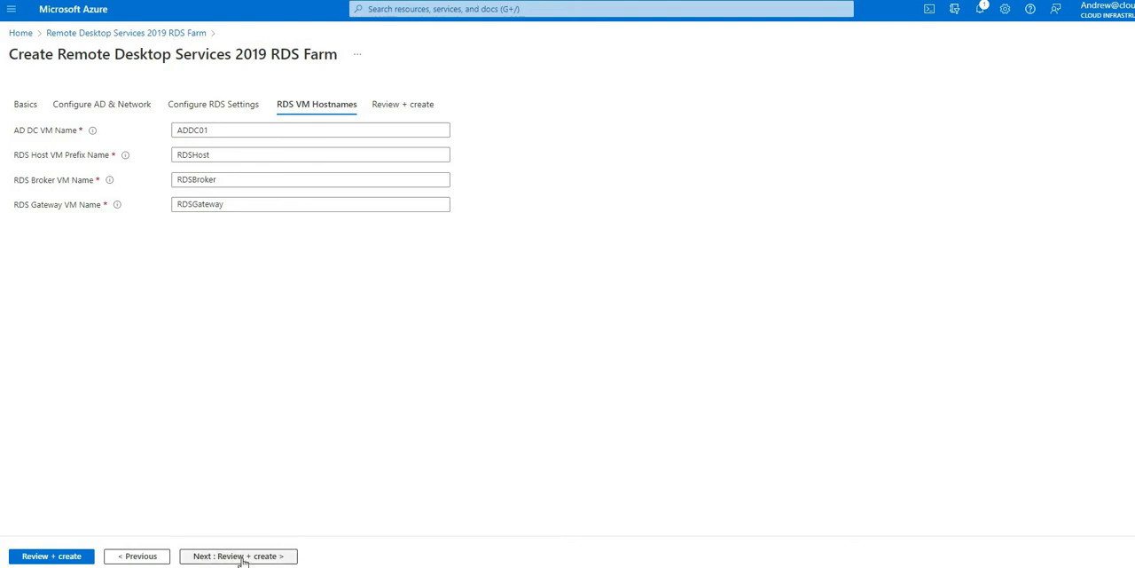
pyautogui.click(137, 555)
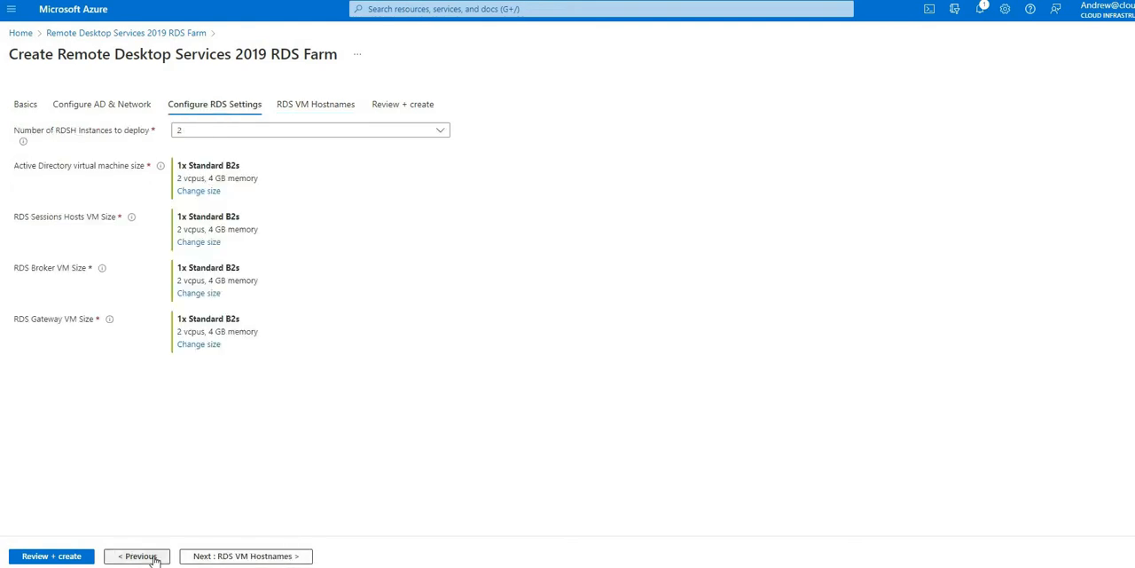
pyautogui.click(241, 557)
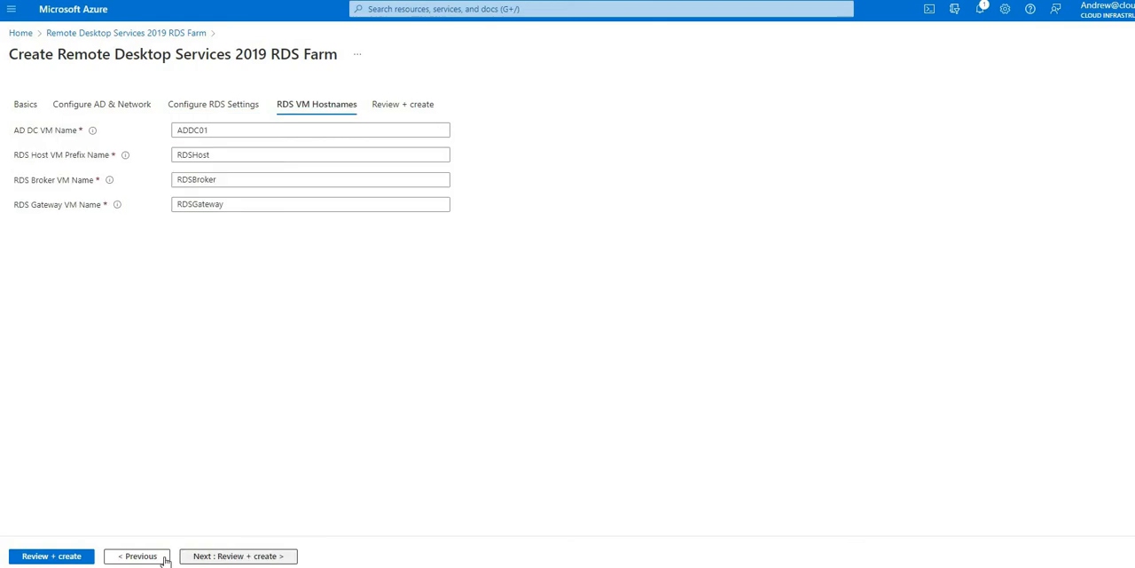
pyautogui.click(136, 557)
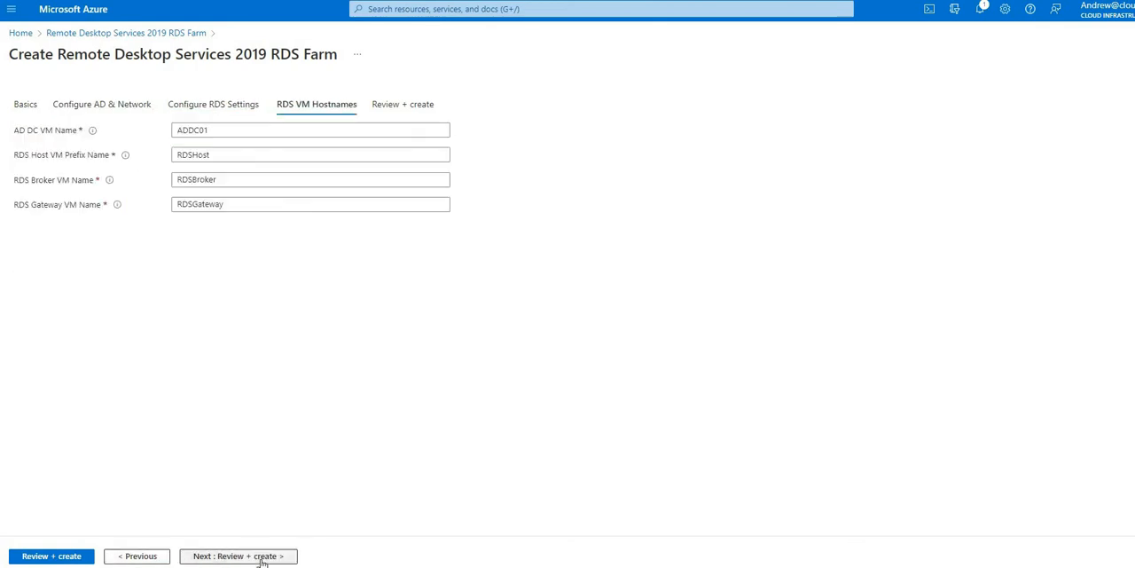
# - Proceed to Review + create, pass validation and scroll through the farm summary
pyautogui.click(238, 557)
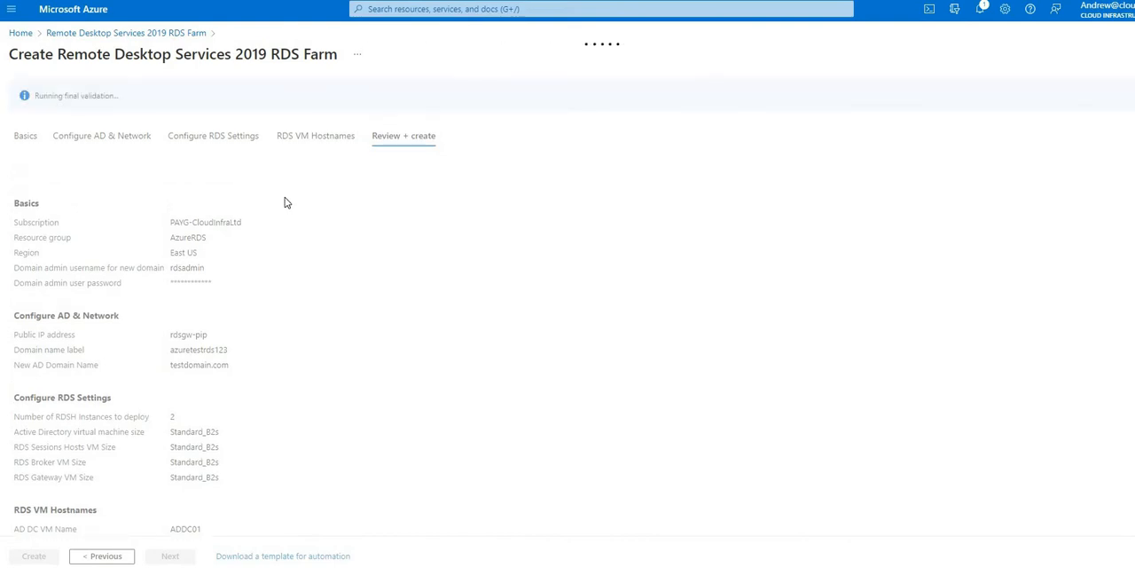
pyautogui.moveTo(298, 259)
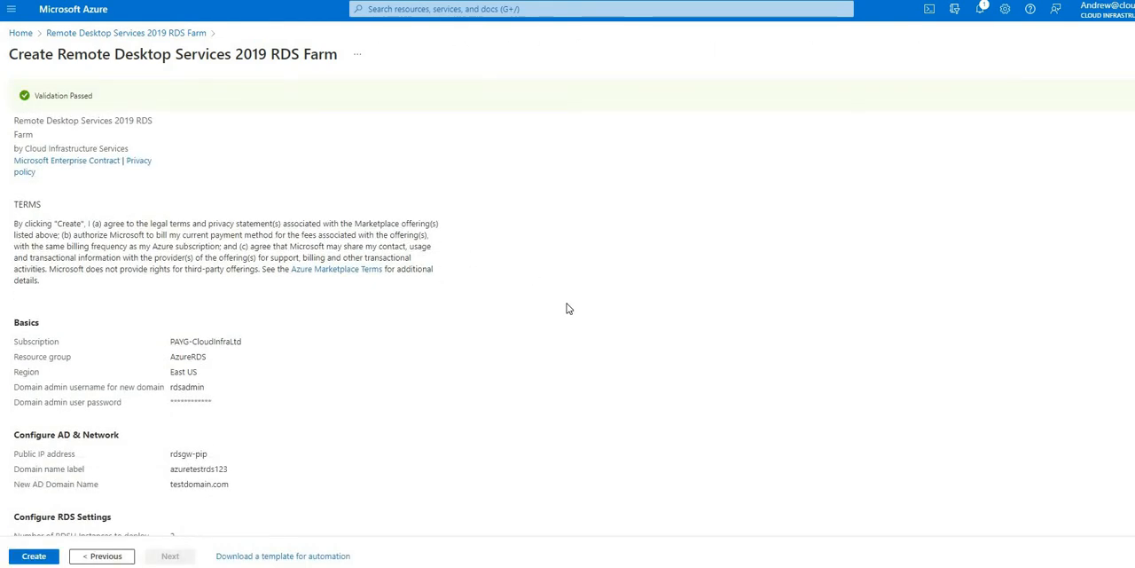
pyautogui.scroll(-3)
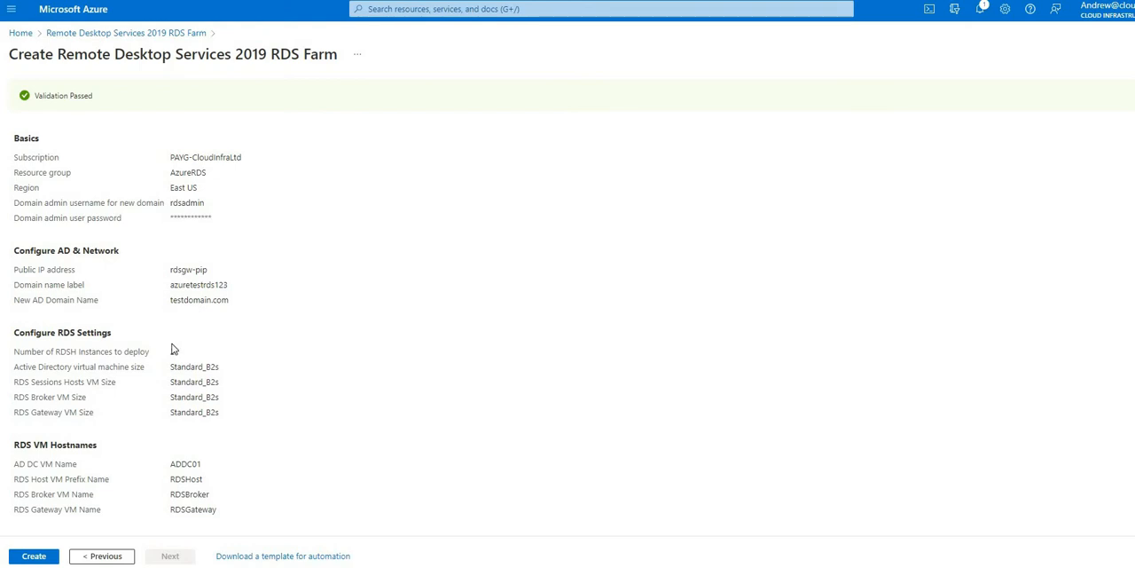
pyautogui.write('2')
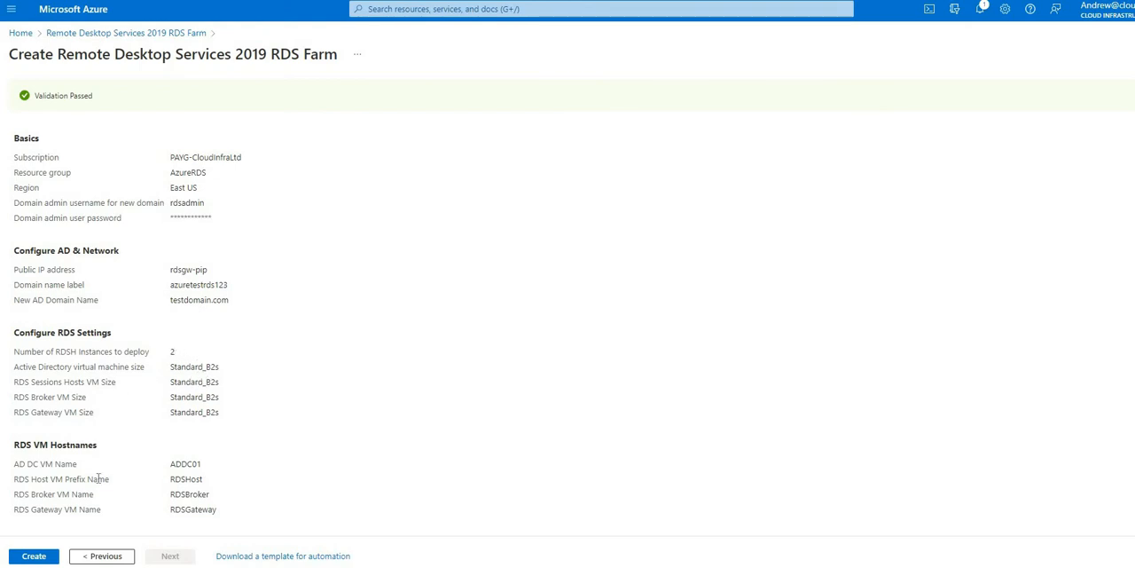
pyautogui.moveTo(110, 397)
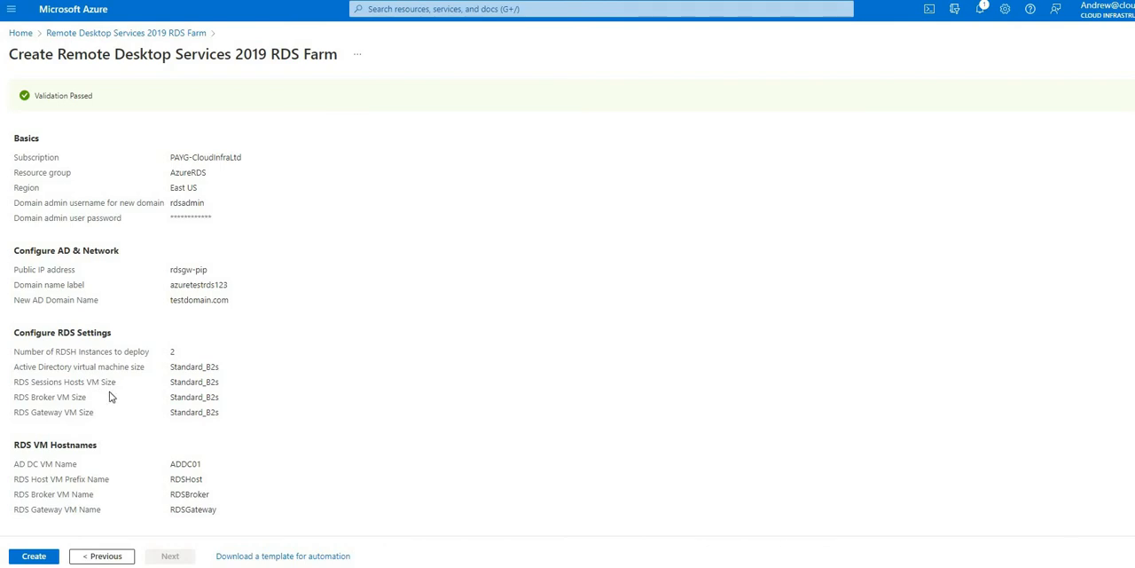
pyautogui.moveTo(118, 444)
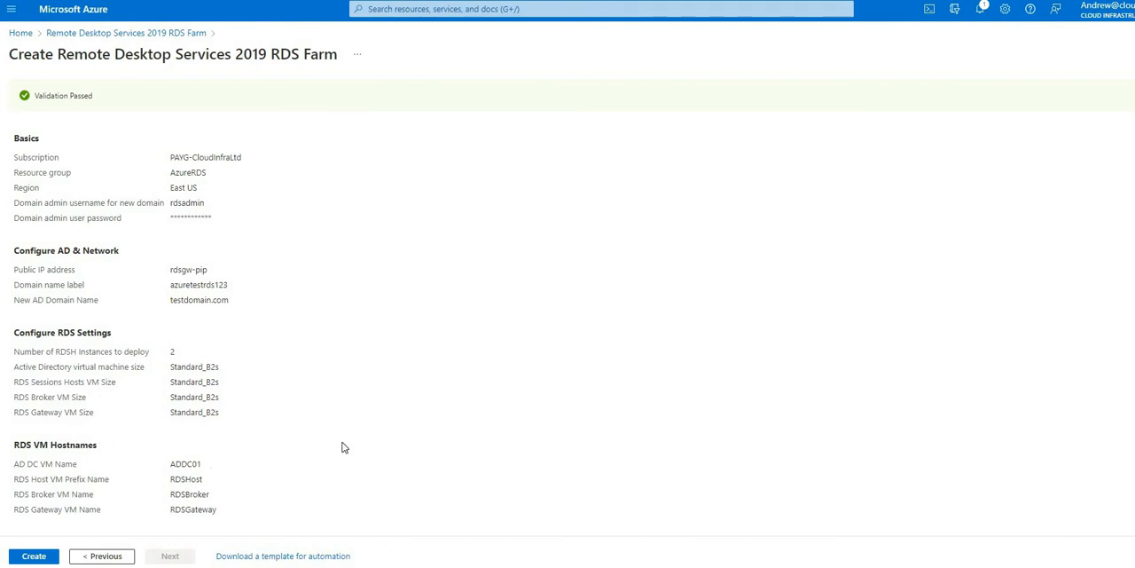
# - Launch the RDS farm deployment and open its progress page from the notification
pyautogui.click(32, 555)
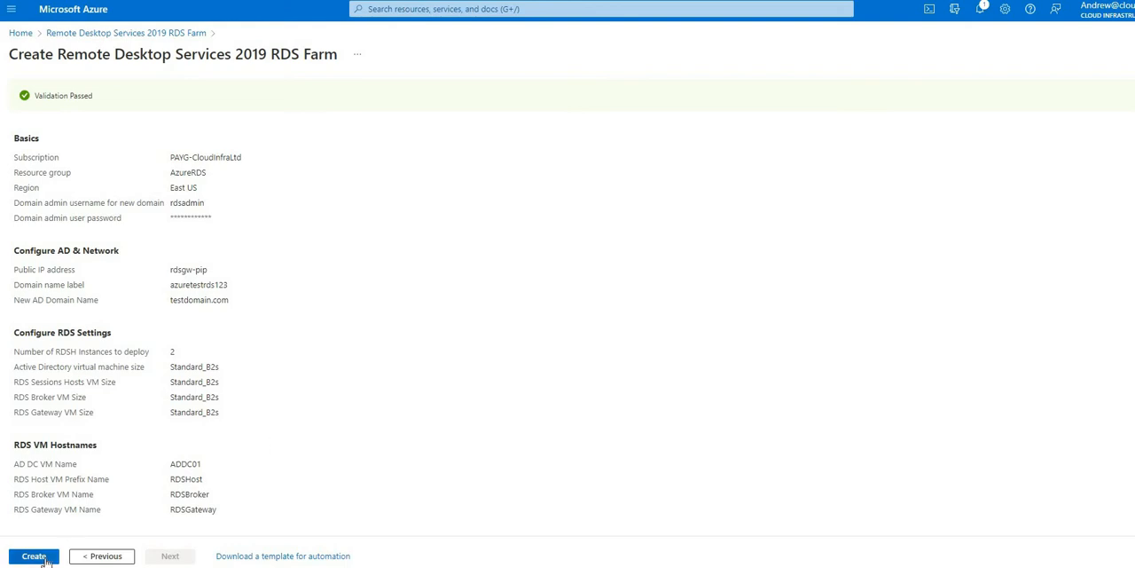
pyautogui.click(32, 557)
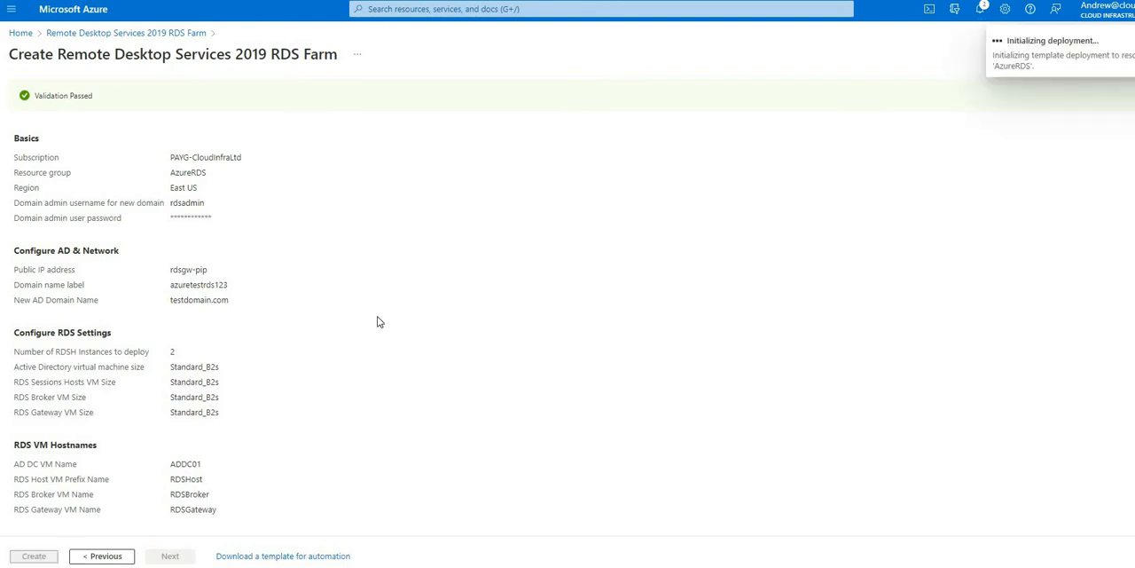
pyautogui.moveTo(390, 325)
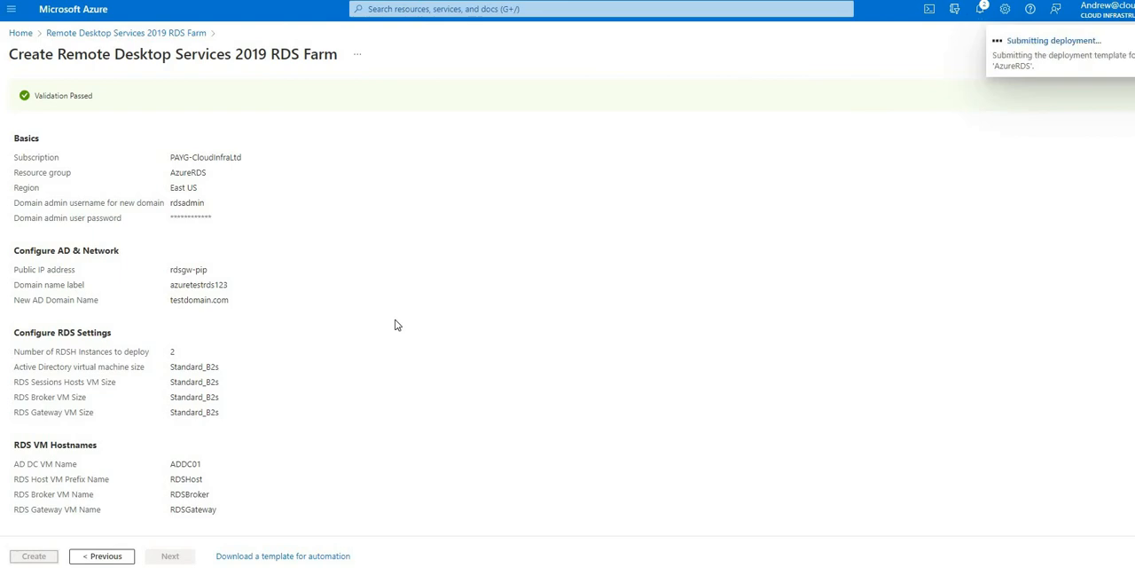
pyautogui.click(31, 557)
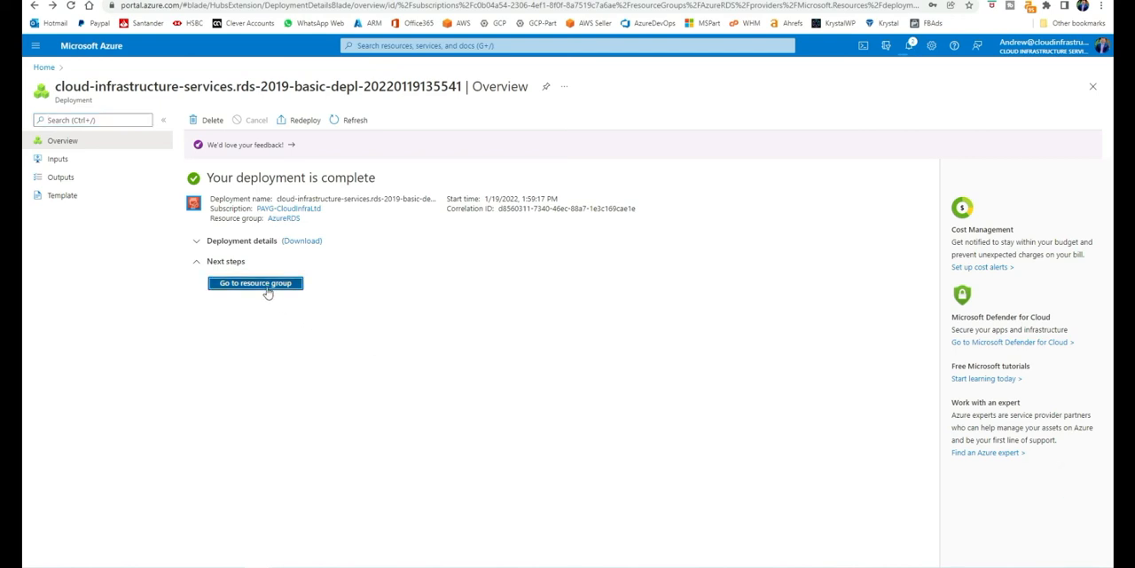
# - Open the rds-2019 basic deployment in the resource group and review its Inputs
pyautogui.click(256, 283)
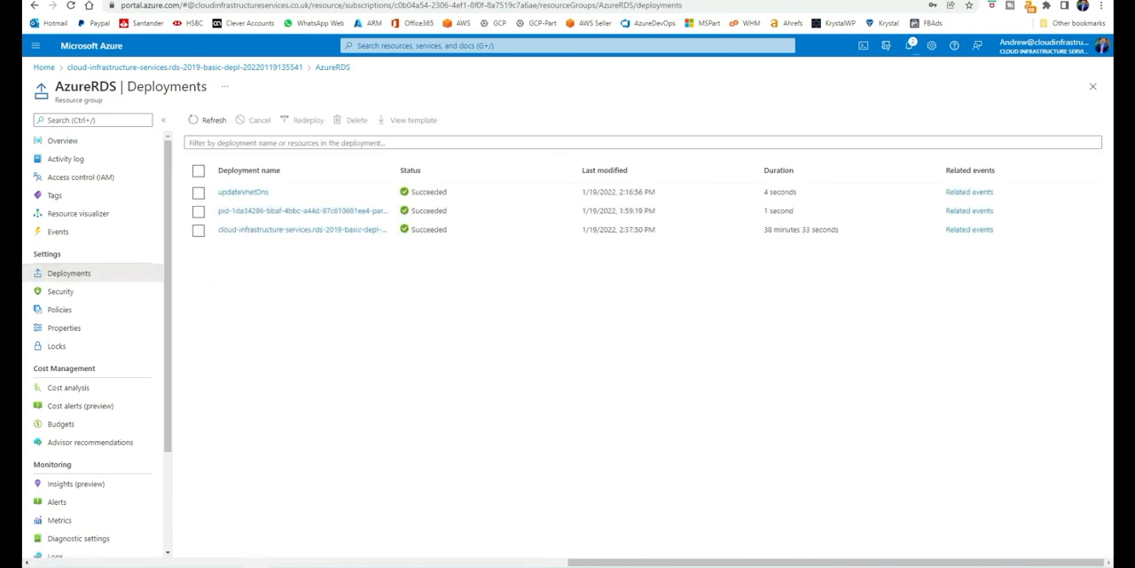
pyautogui.moveTo(390, 299)
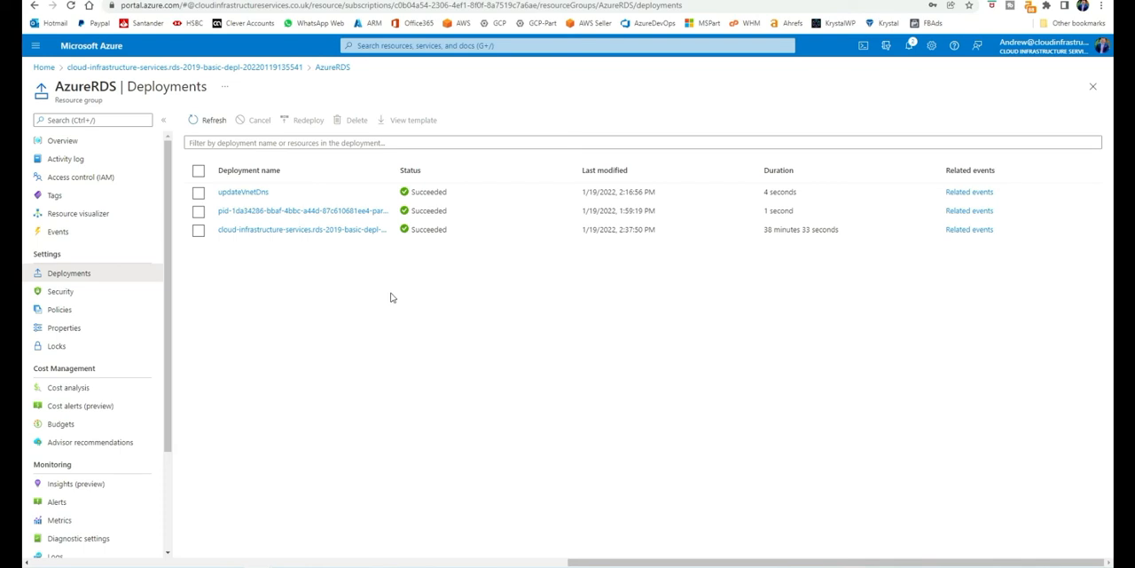
pyautogui.click(302, 228)
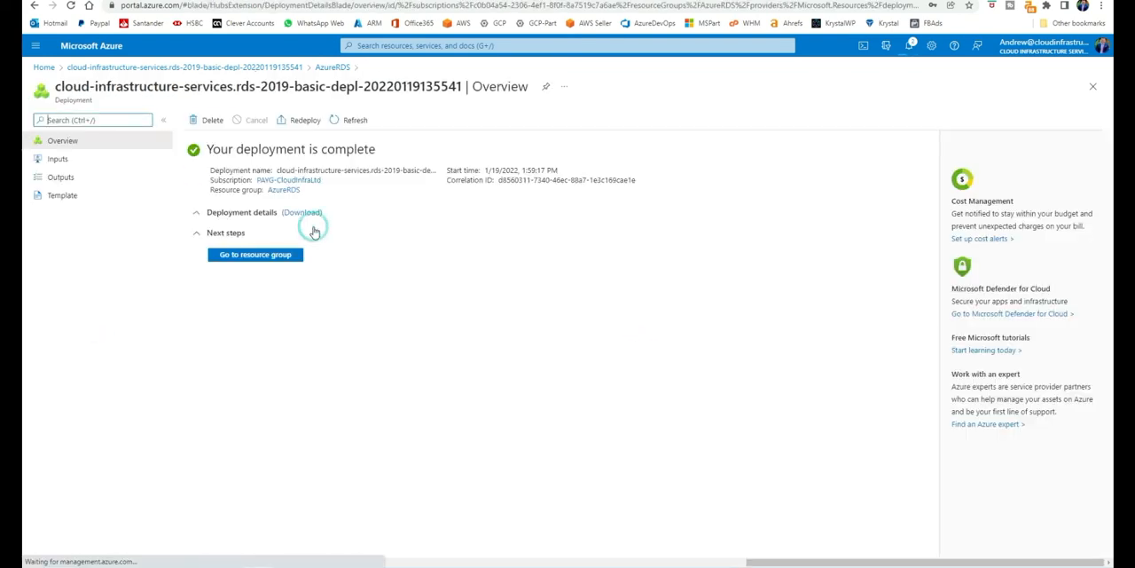
pyautogui.click(57, 159)
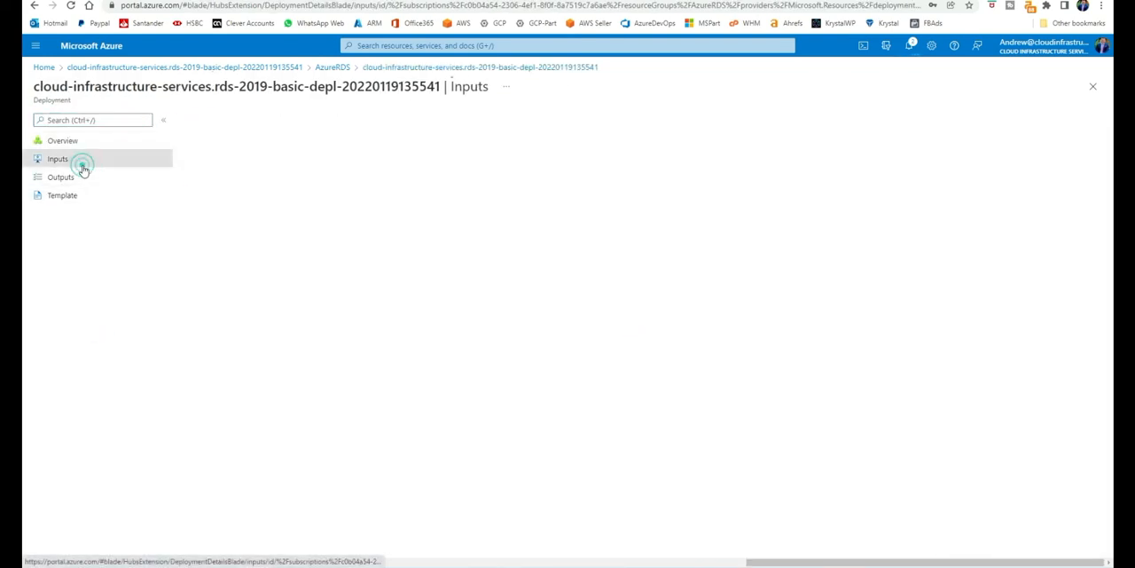
pyautogui.click(57, 159)
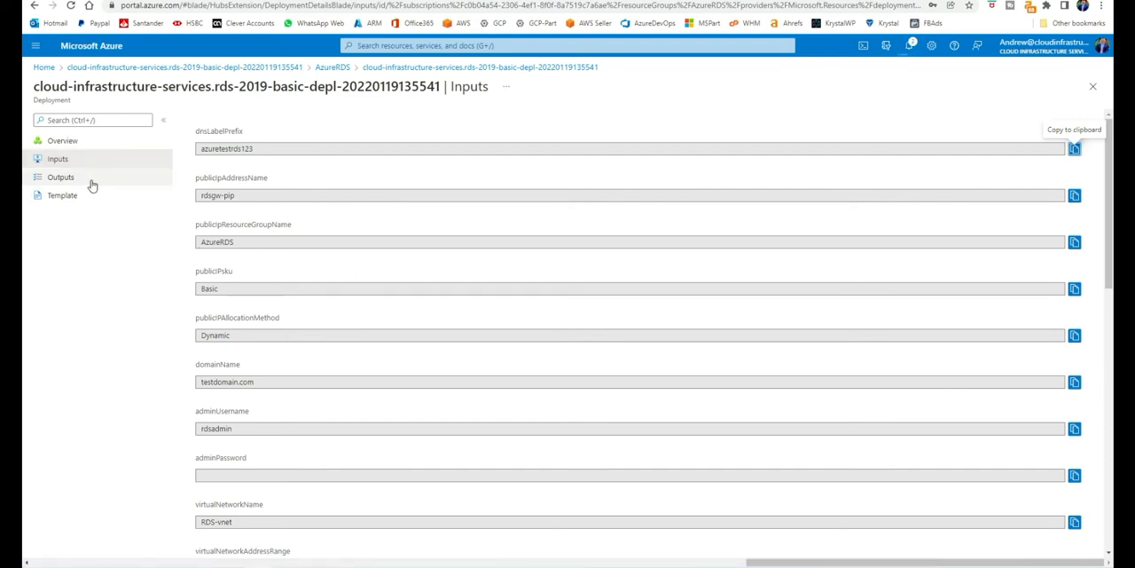
# - Show the deployment's Outputs
pyautogui.click(60, 177)
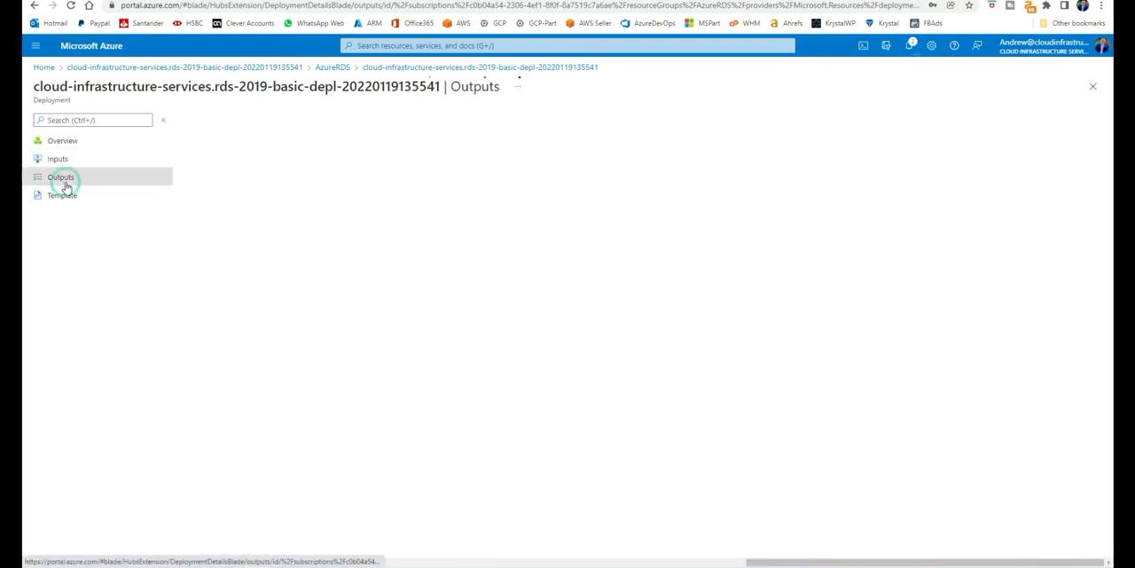
pyautogui.click(60, 178)
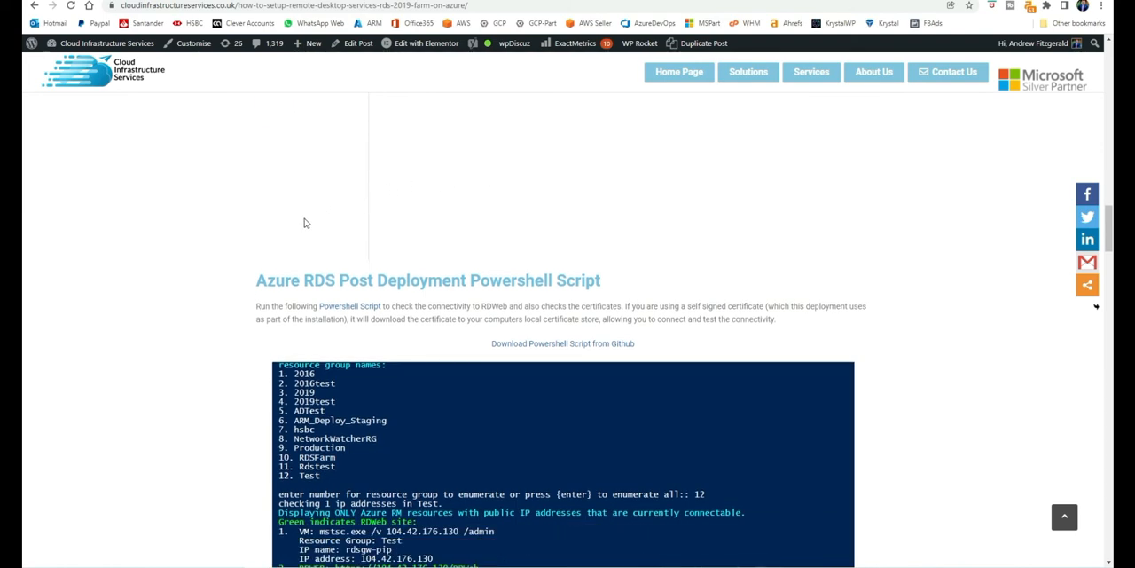
# - Scroll past the post-deployment PowerShell script to the Farm Certificates and Server Manager sections
pyautogui.scroll(-3)
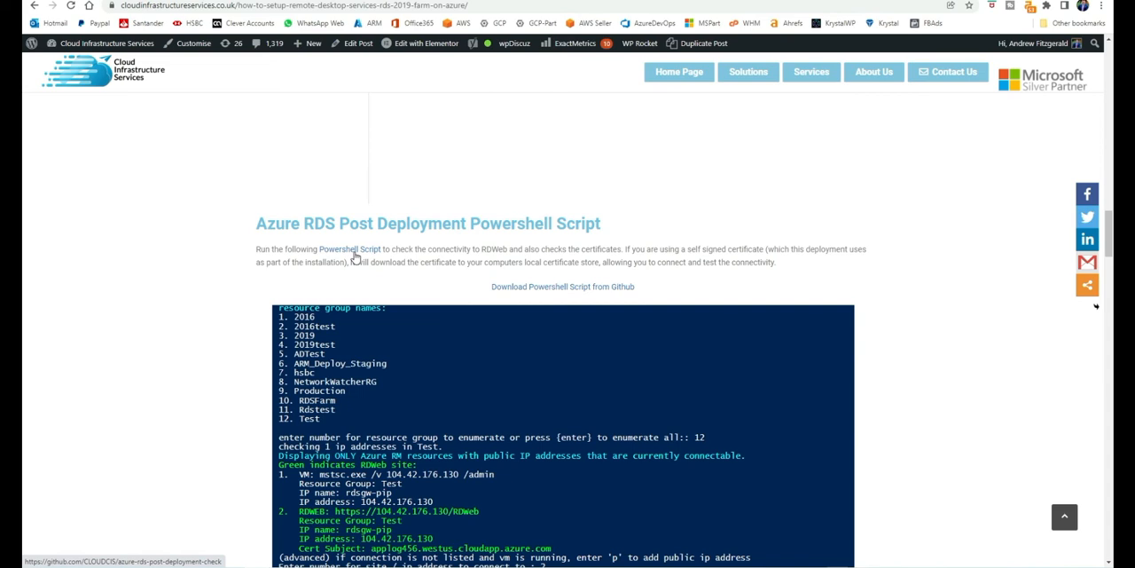
pyautogui.scroll(-3)
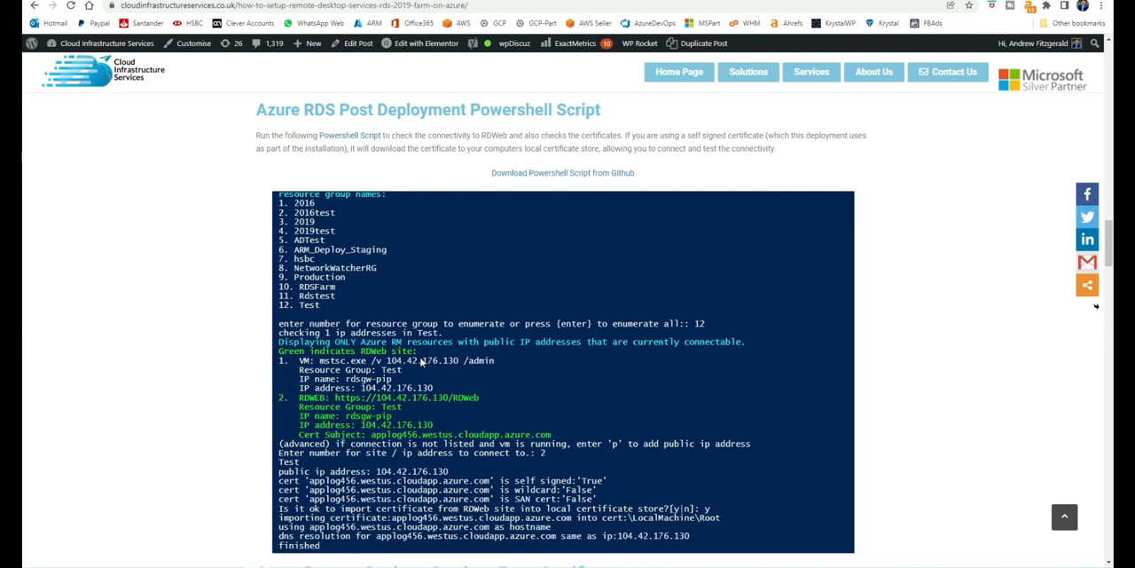
pyautogui.scroll(-3)
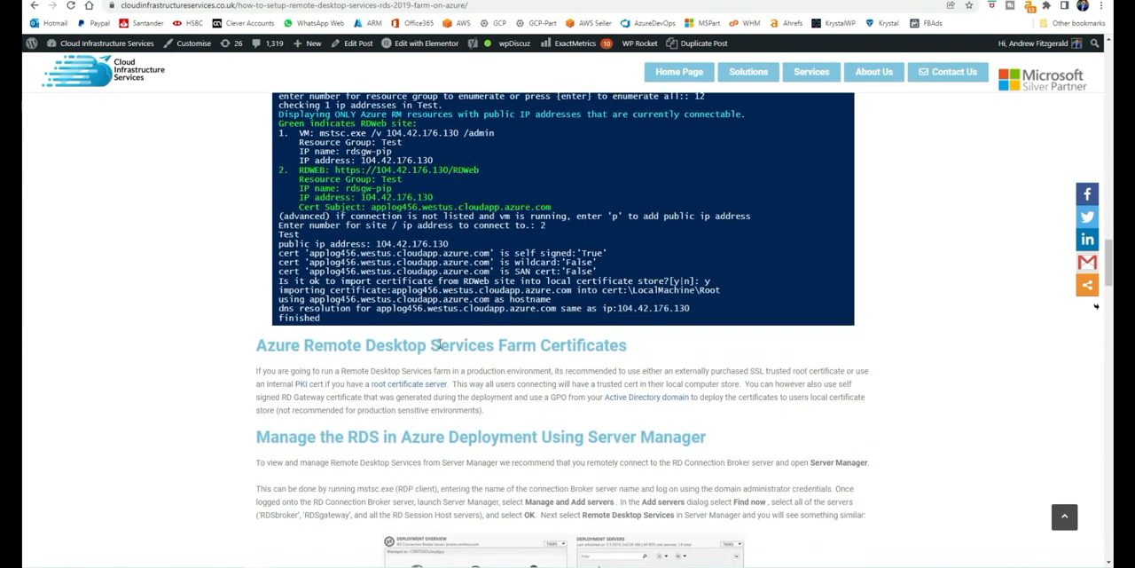
pyautogui.scroll(-3)
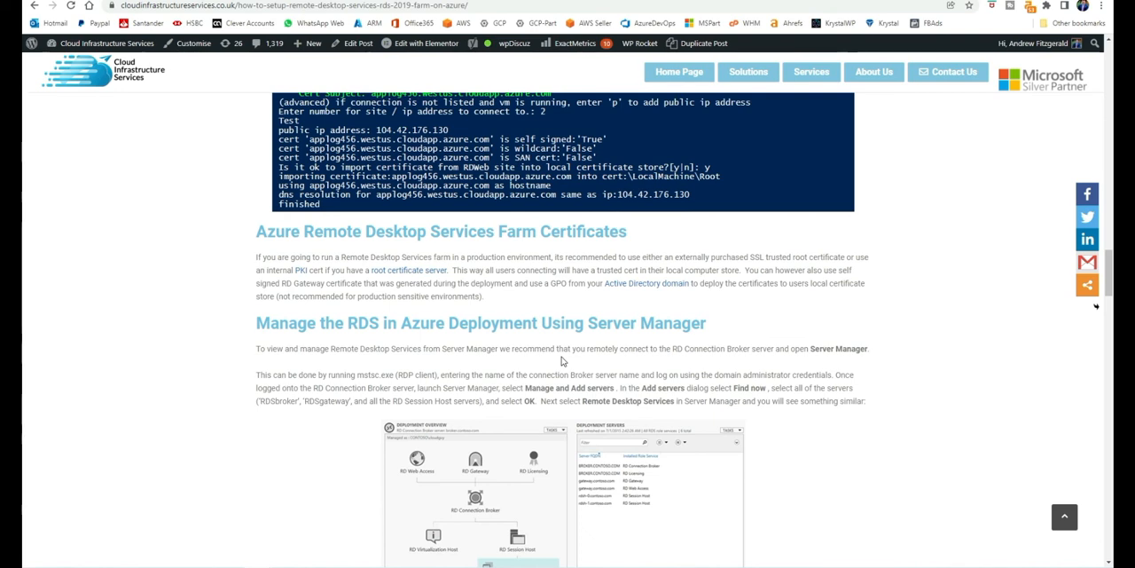
pyautogui.moveTo(710, 362)
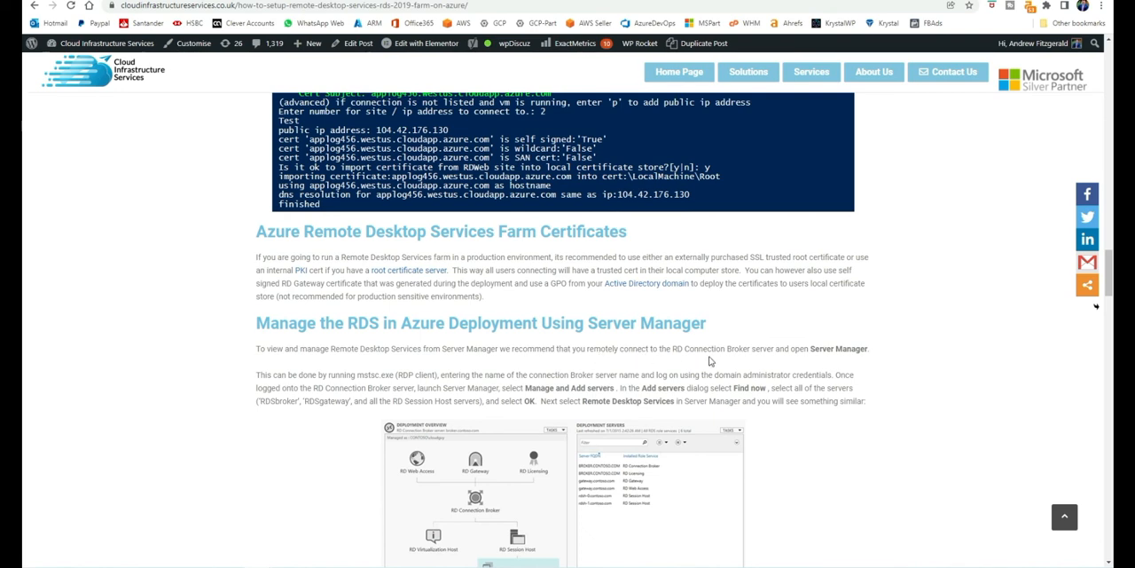
pyautogui.moveTo(734, 365)
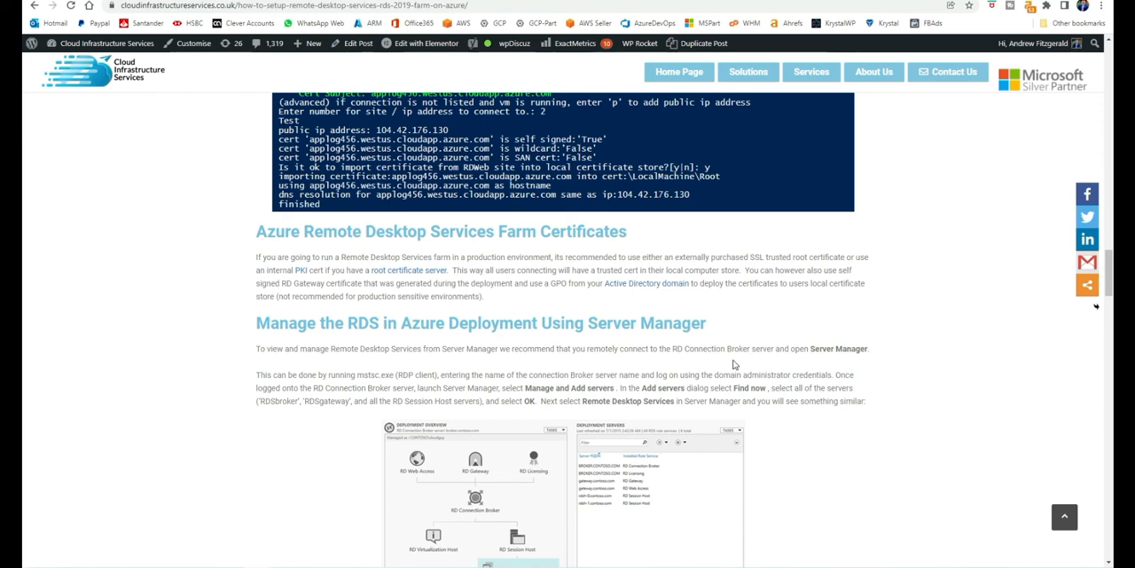
pyautogui.moveTo(759, 266)
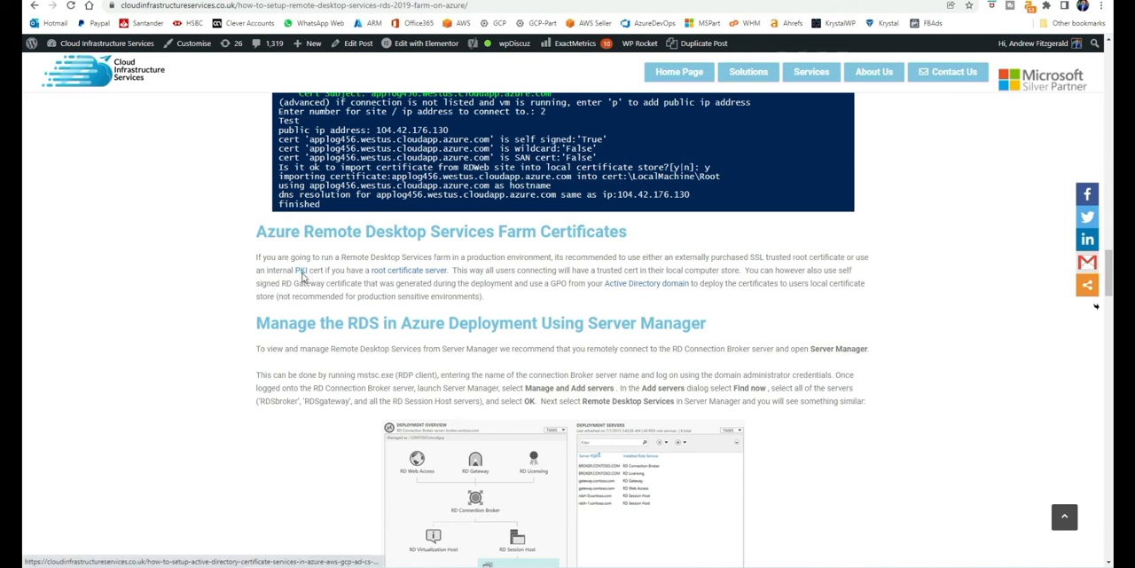
pyautogui.click(408, 269)
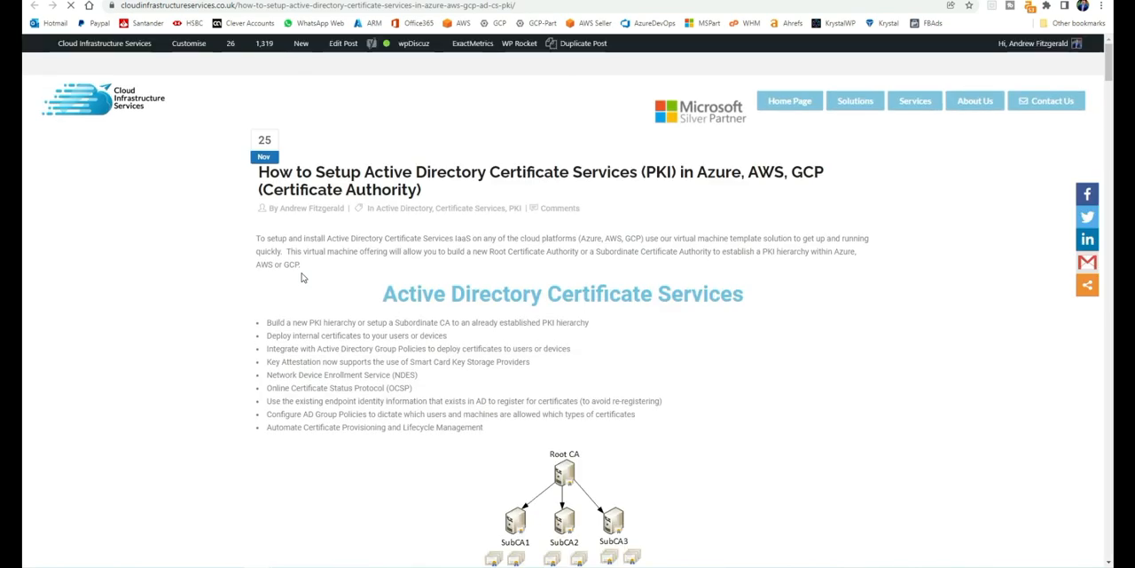
pyautogui.scroll(-3)
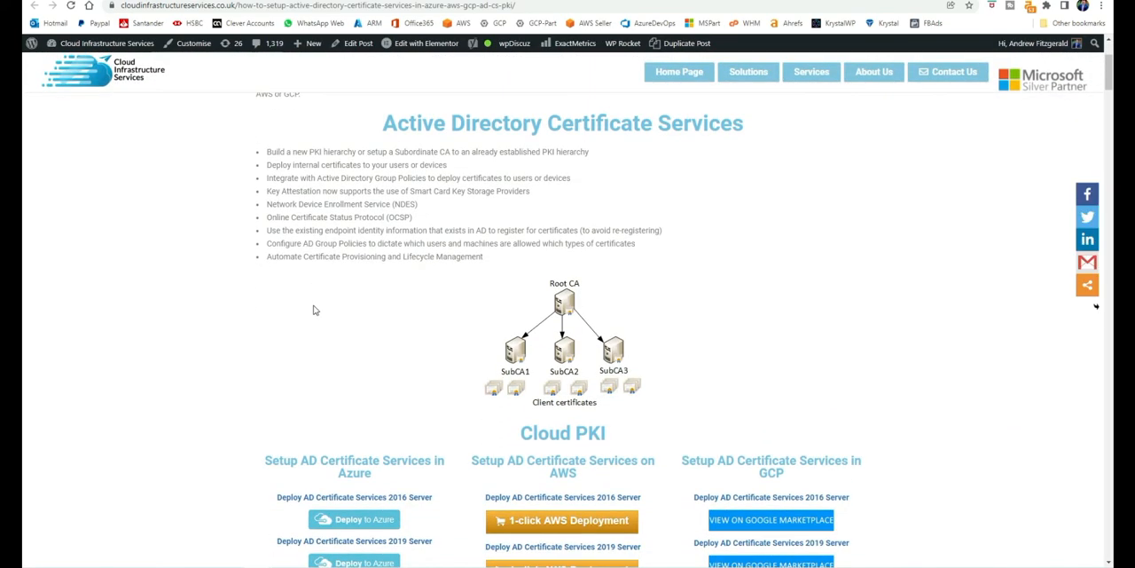
pyautogui.scroll(-3)
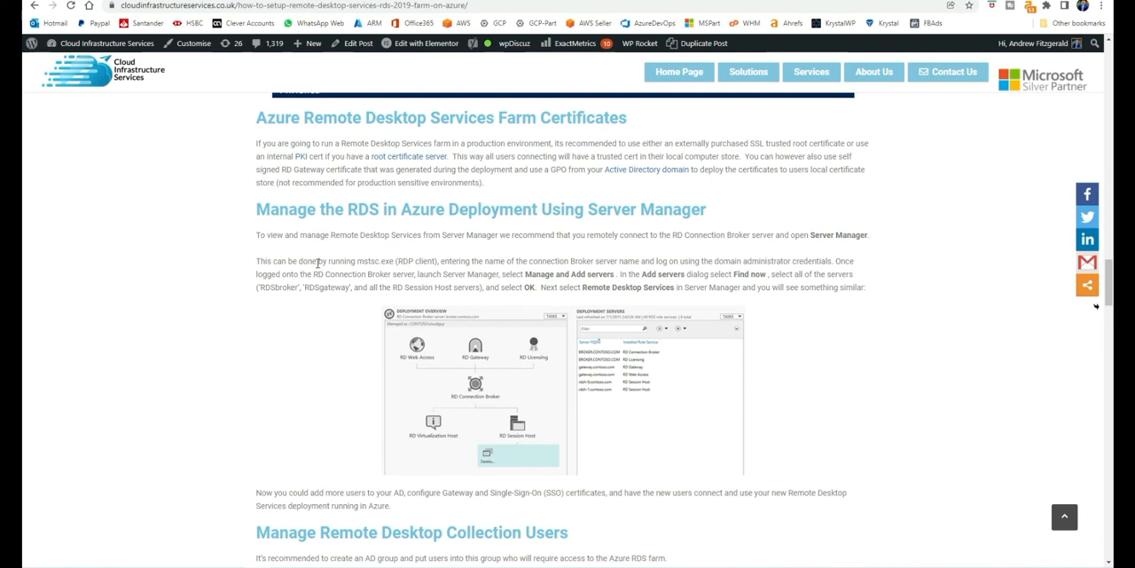
pyautogui.moveTo(337, 246)
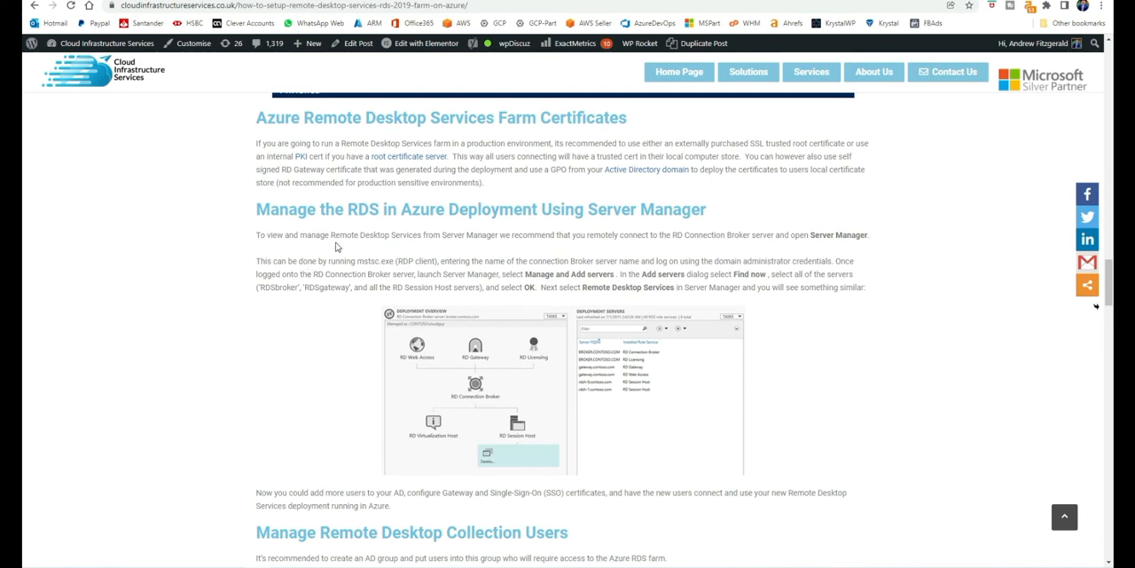
pyautogui.moveTo(454, 231)
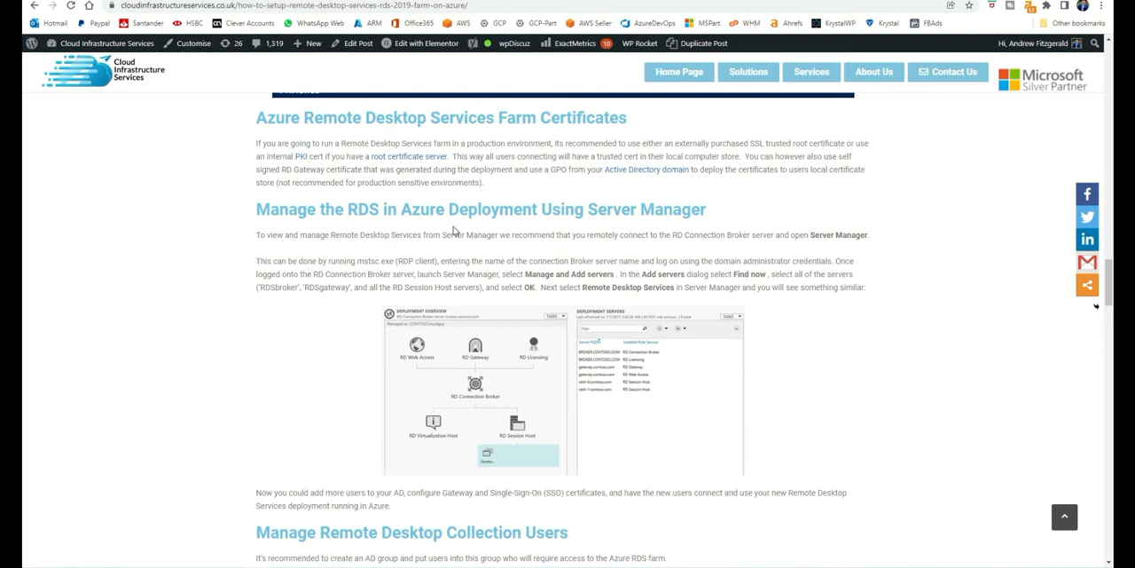
pyautogui.moveTo(589, 259)
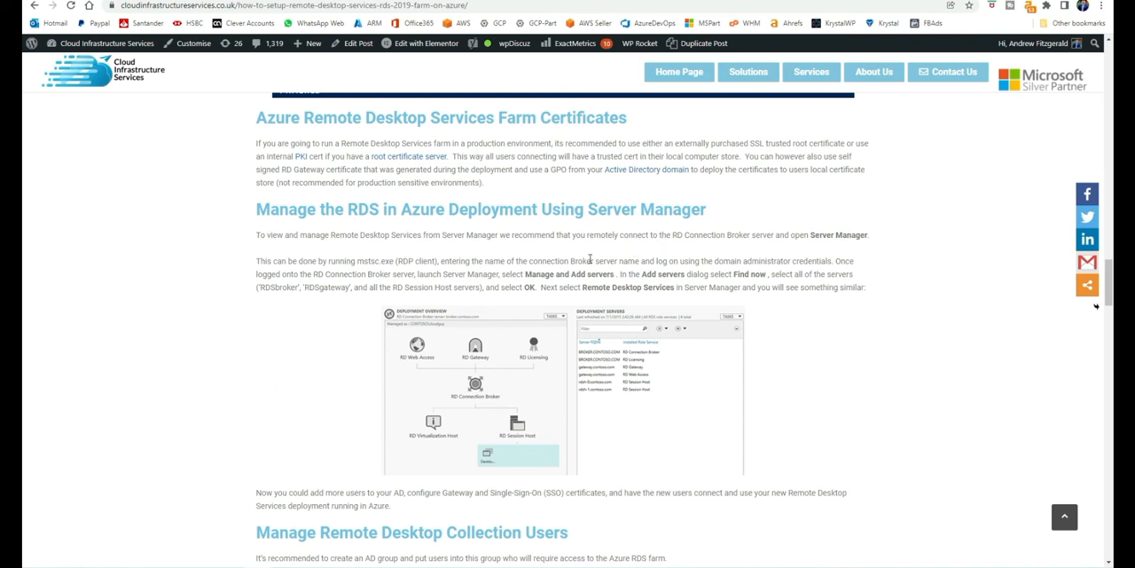
# - Scroll past the licensing steps to the Azure RDS Firewall Ports and Support sections
pyautogui.scroll(-3)
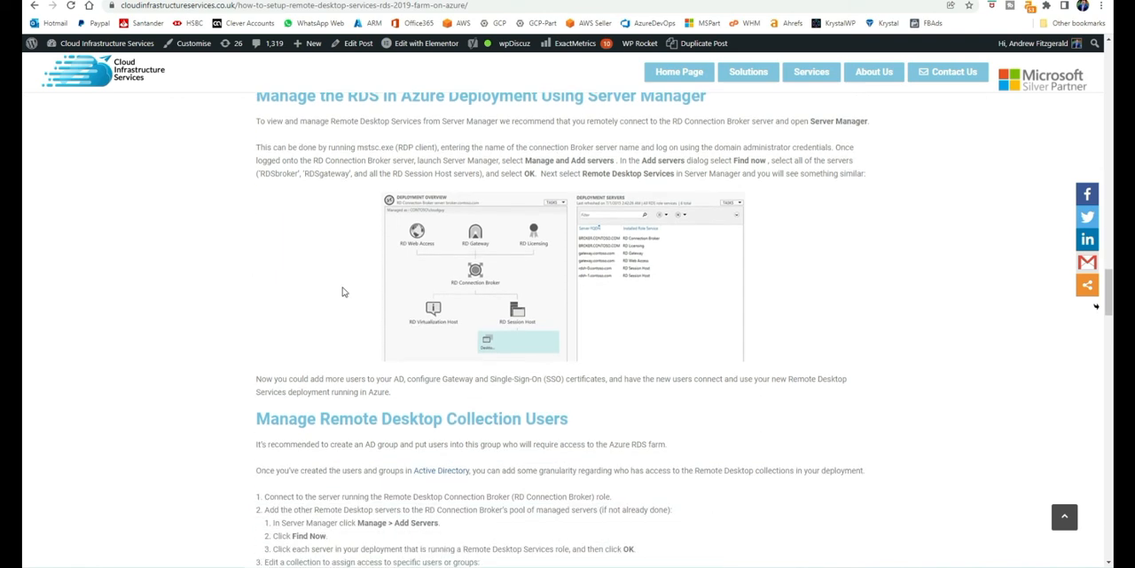
pyautogui.scroll(-3)
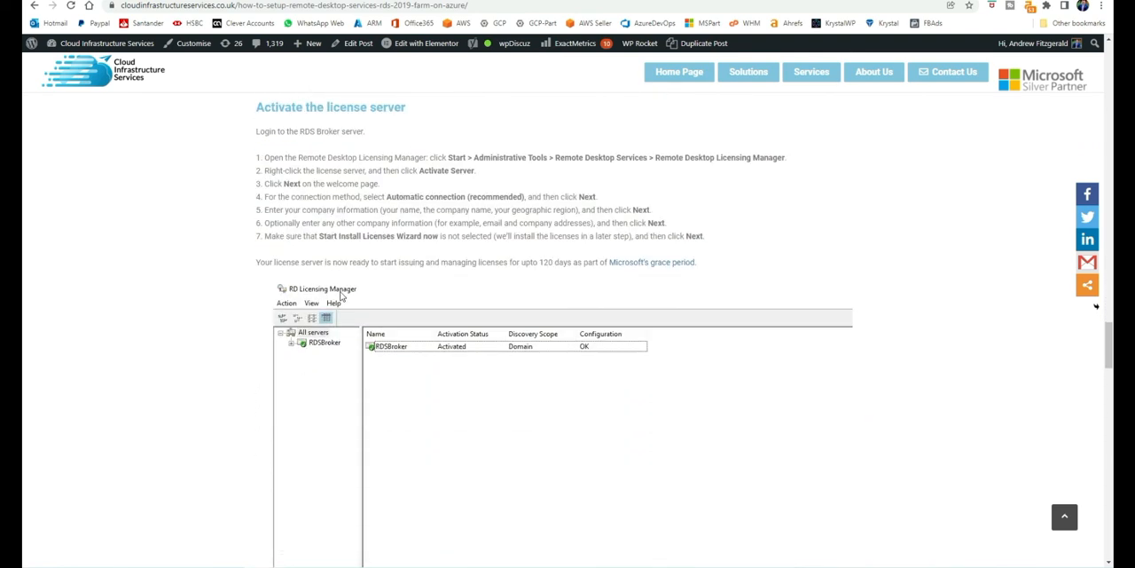
pyautogui.scroll(-3)
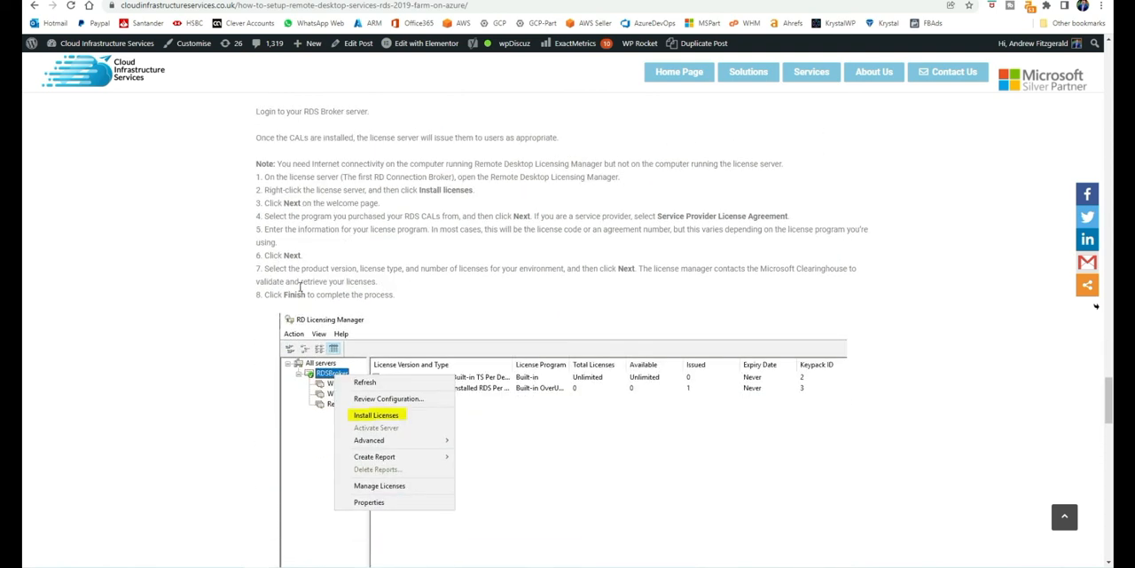
pyautogui.scroll(-3)
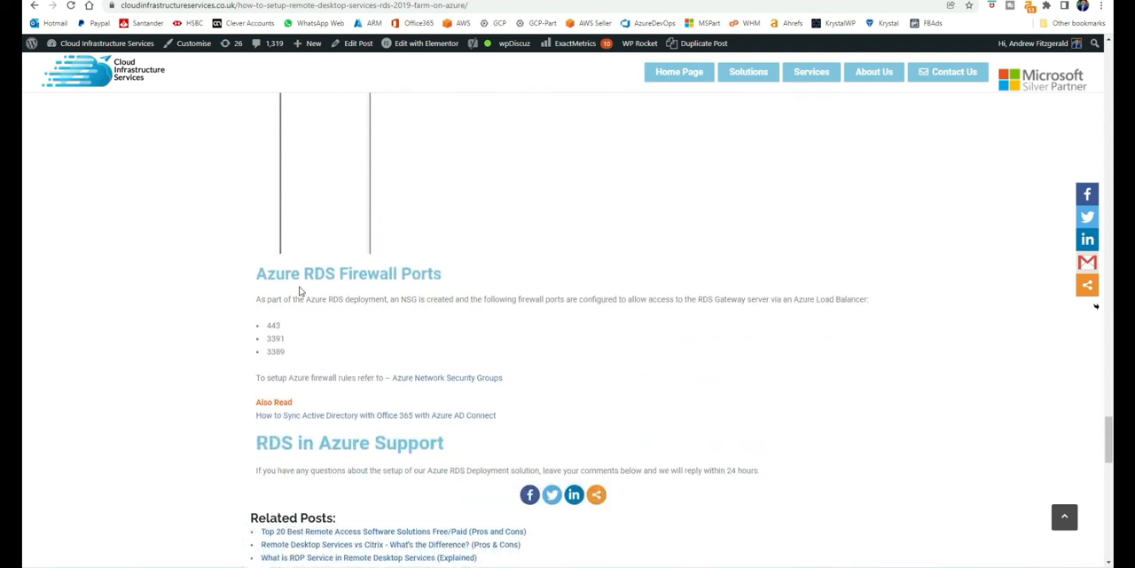